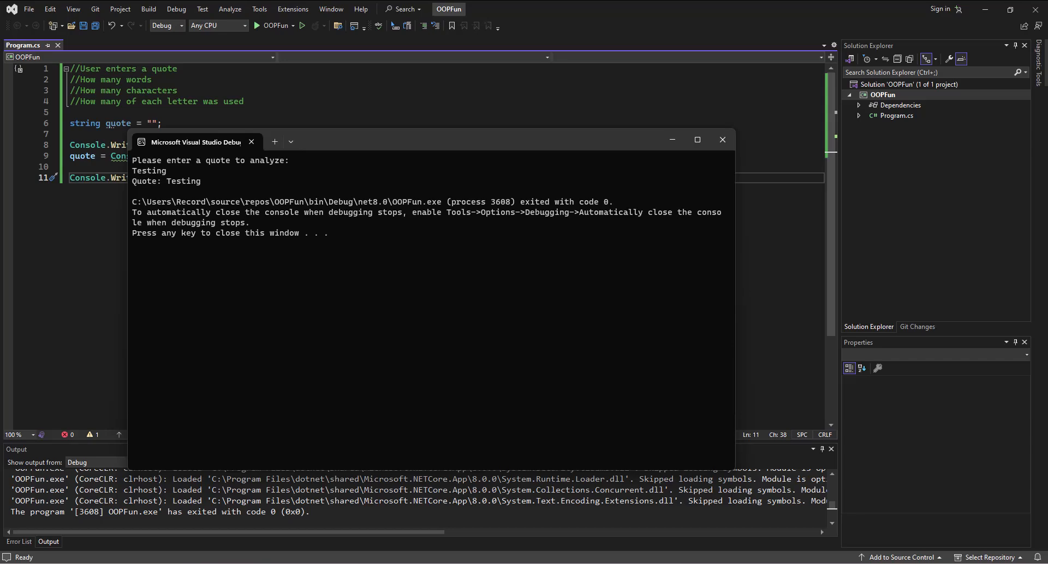
mouse_move(214, 323)
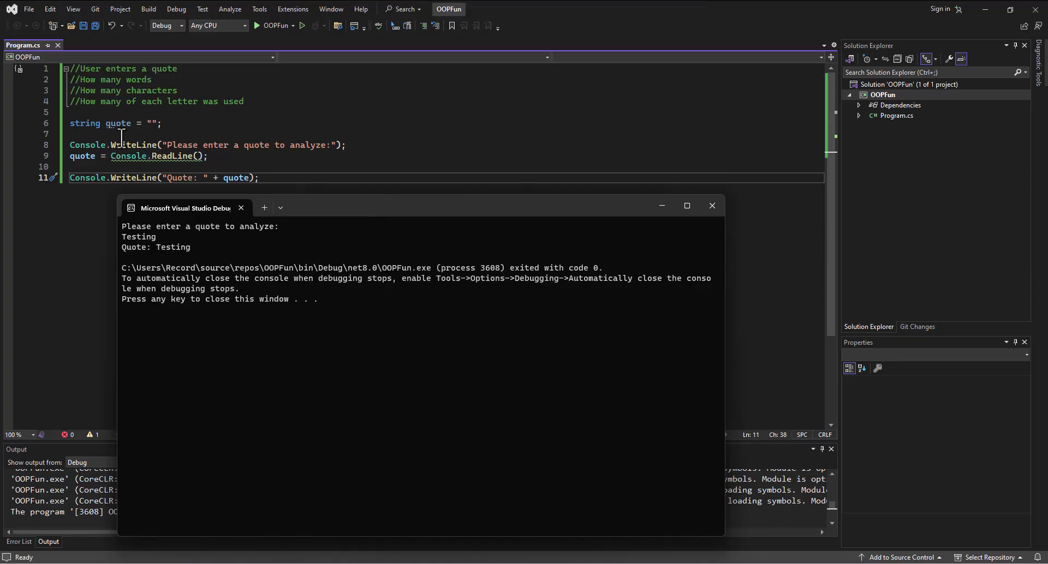
mouse_move(161, 317)
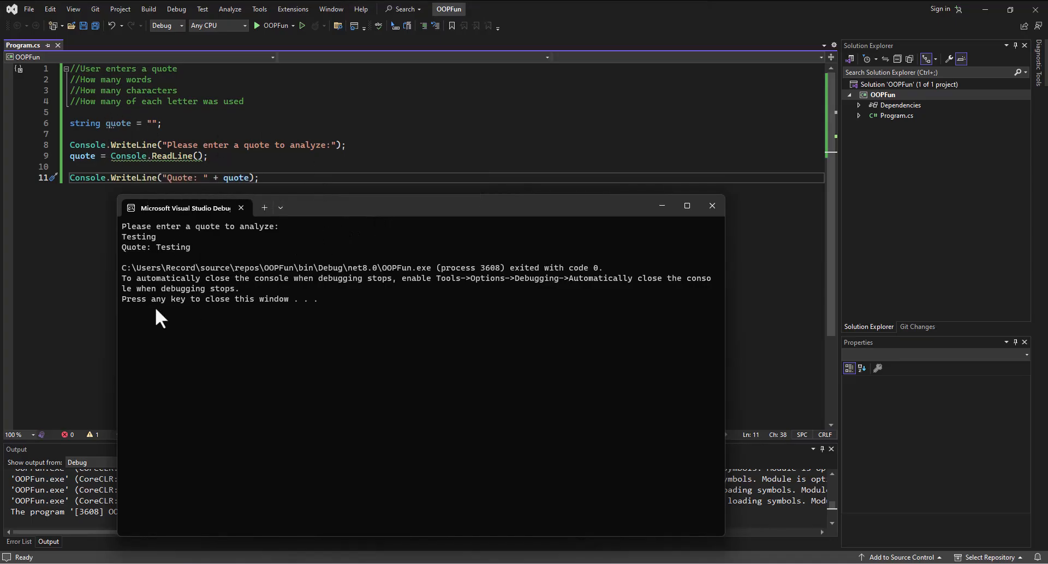
mouse_move(190, 261)
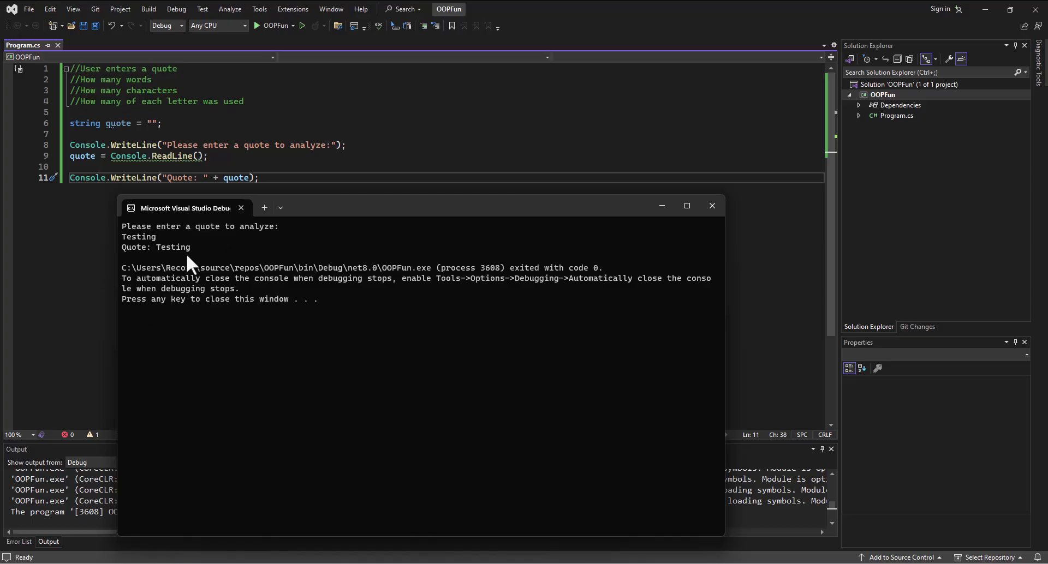
mouse_move(321, 378)
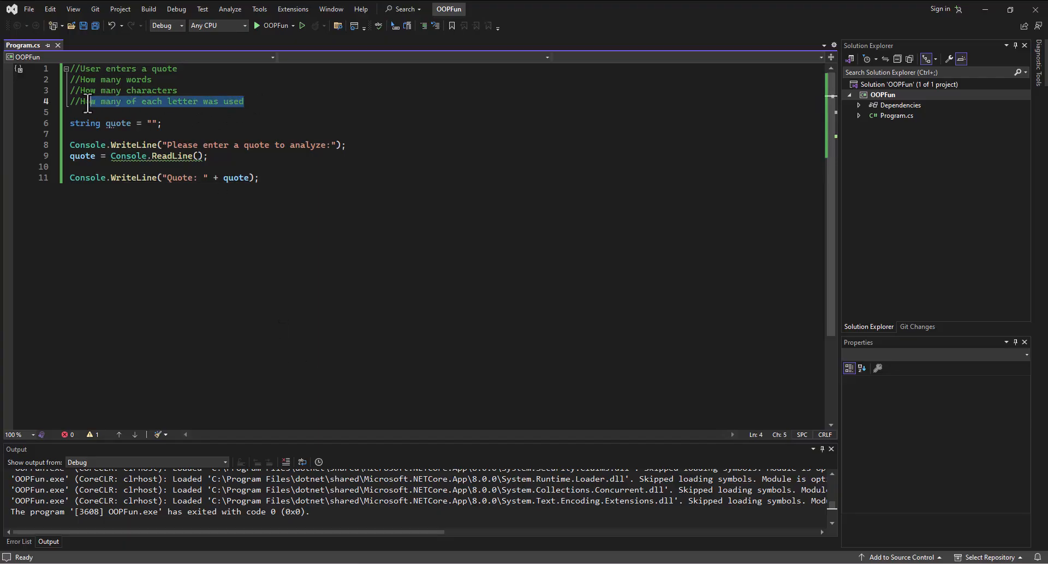
left_click_drag(88, 101, 68, 79)
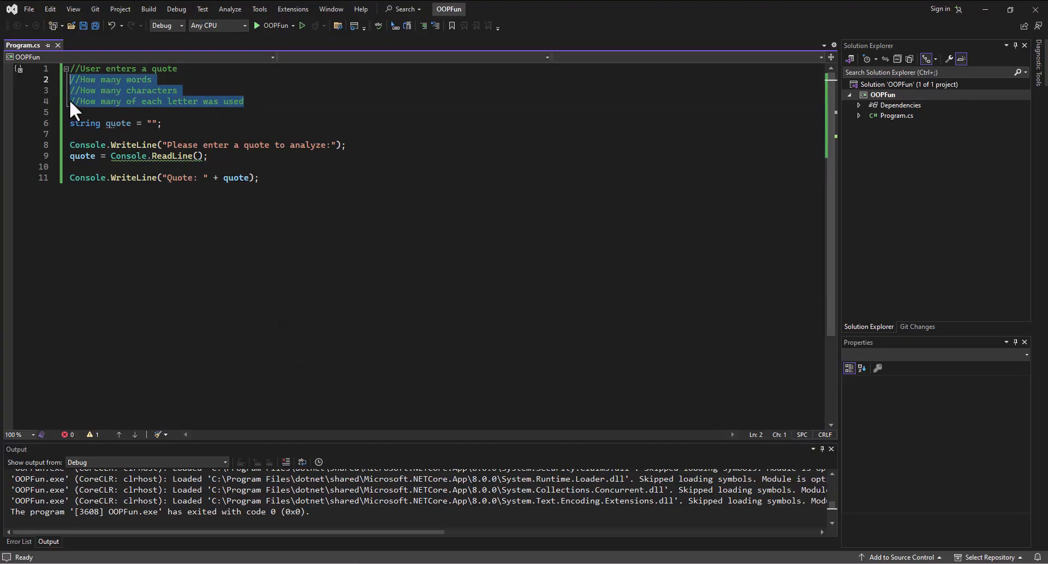
mouse_move(400, 309)
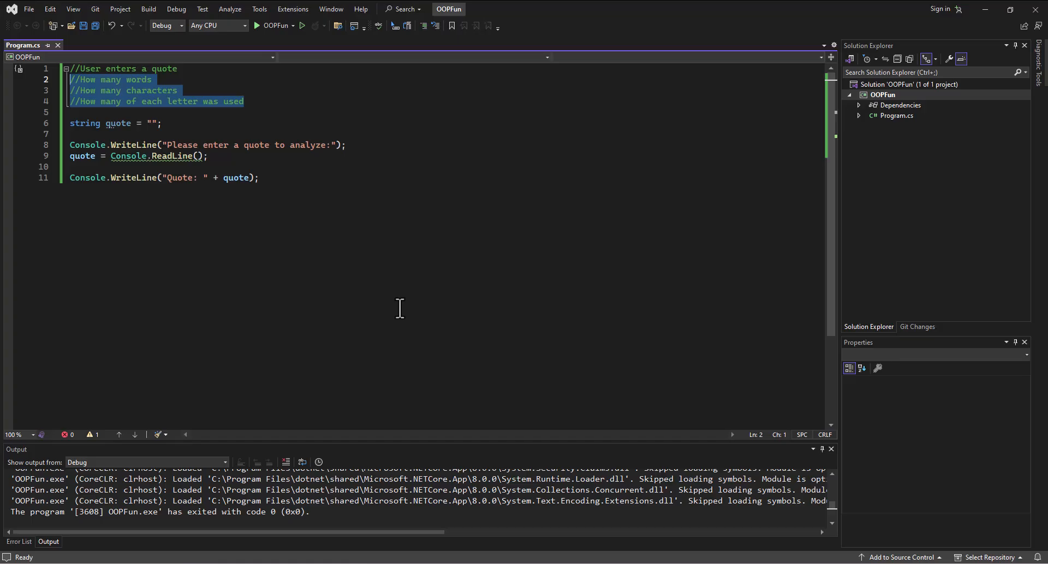
mouse_move(934, 201)
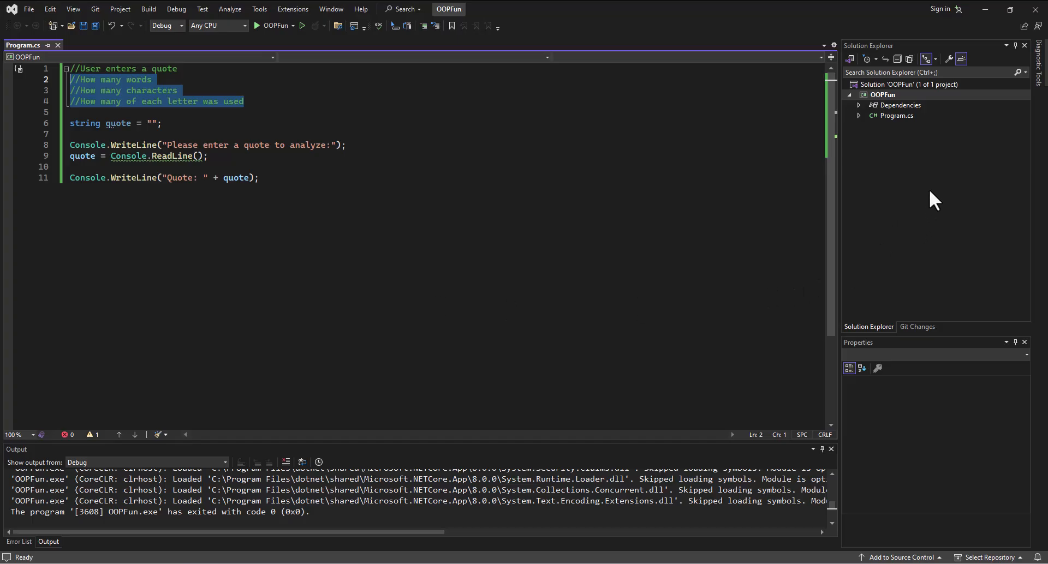
mouse_move(886, 108)
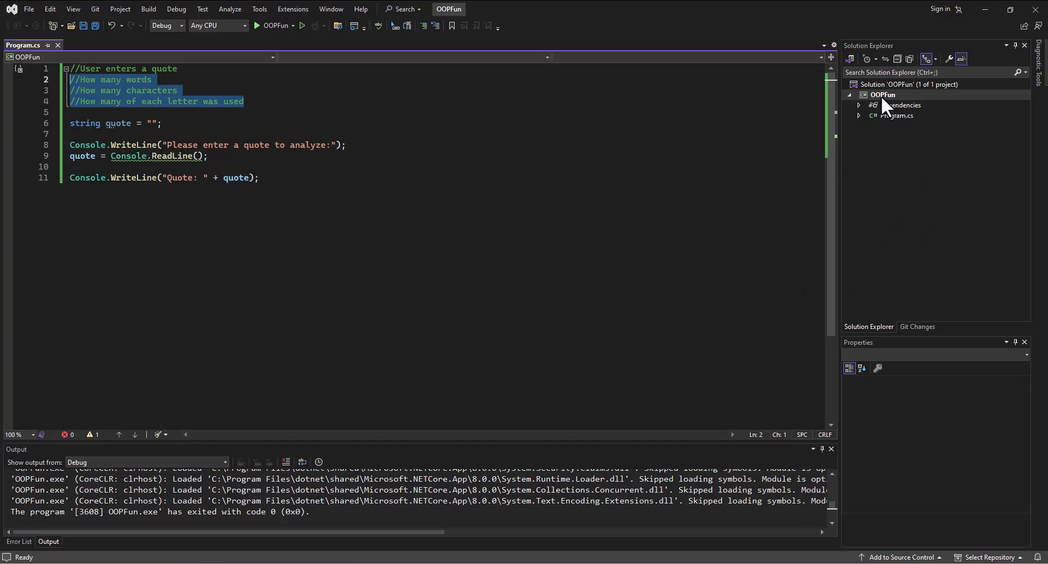
Add a new Class item named WordTools.cs to the OOPFun project.
right_click(882, 94)
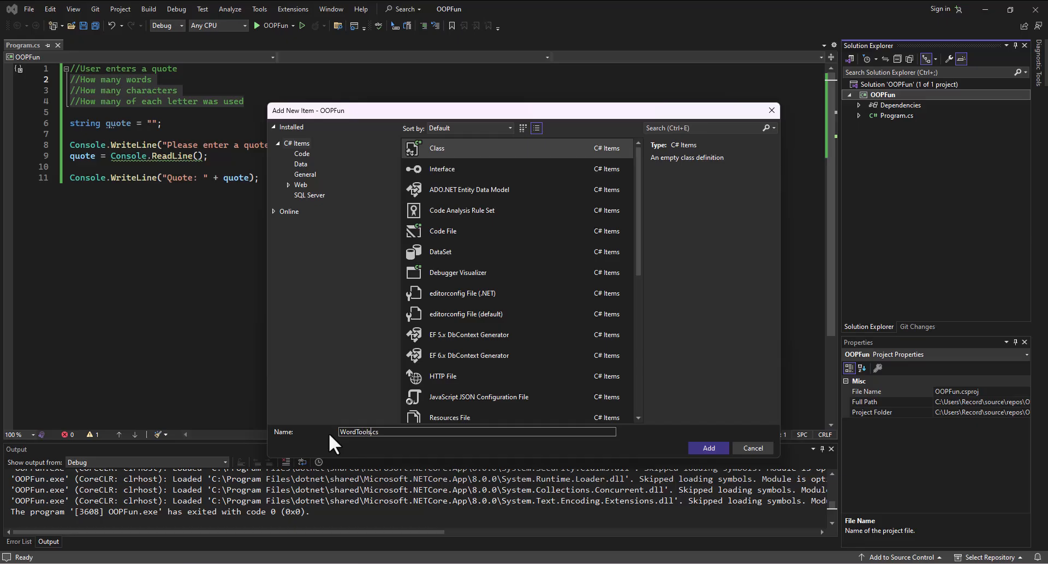
mouse_move(638, 461)
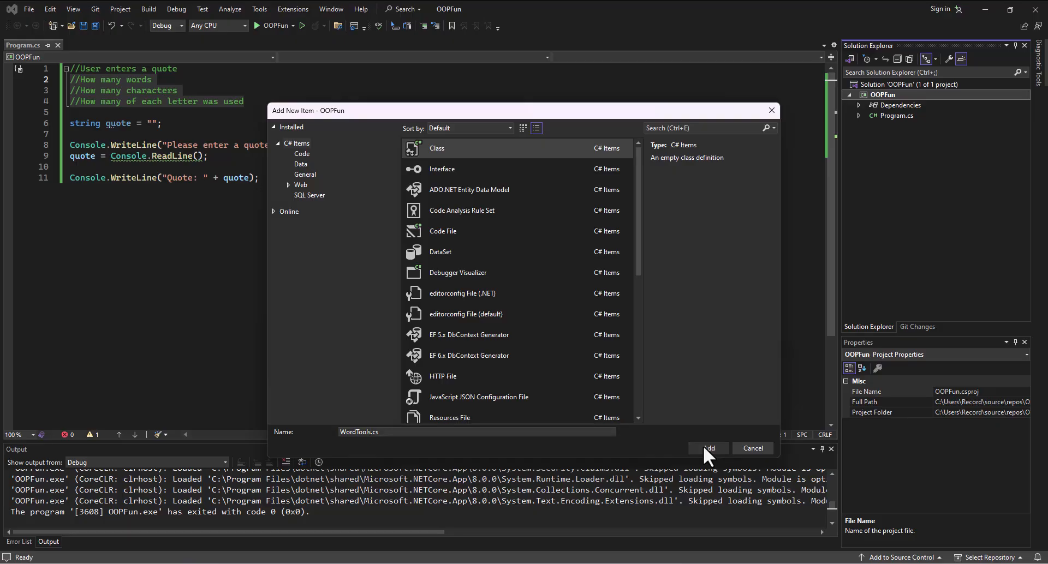
left_click(708, 448)
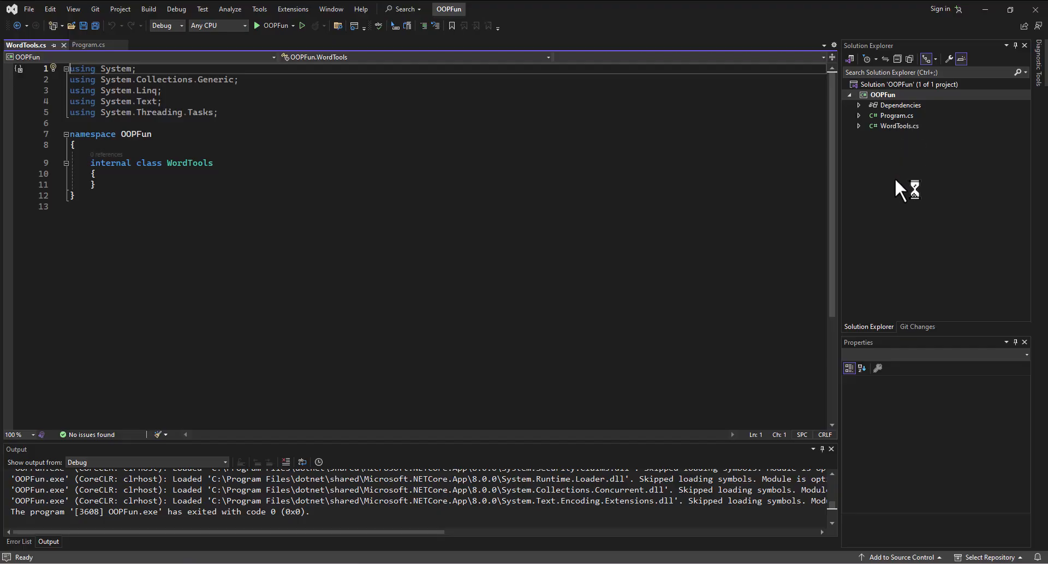
mouse_move(314, 268)
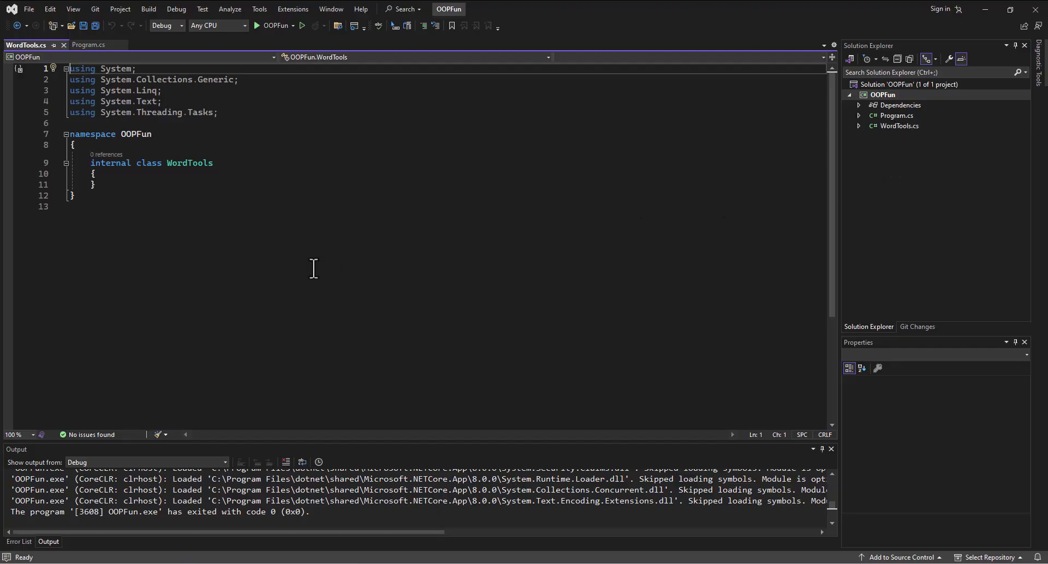
mouse_move(80, 190)
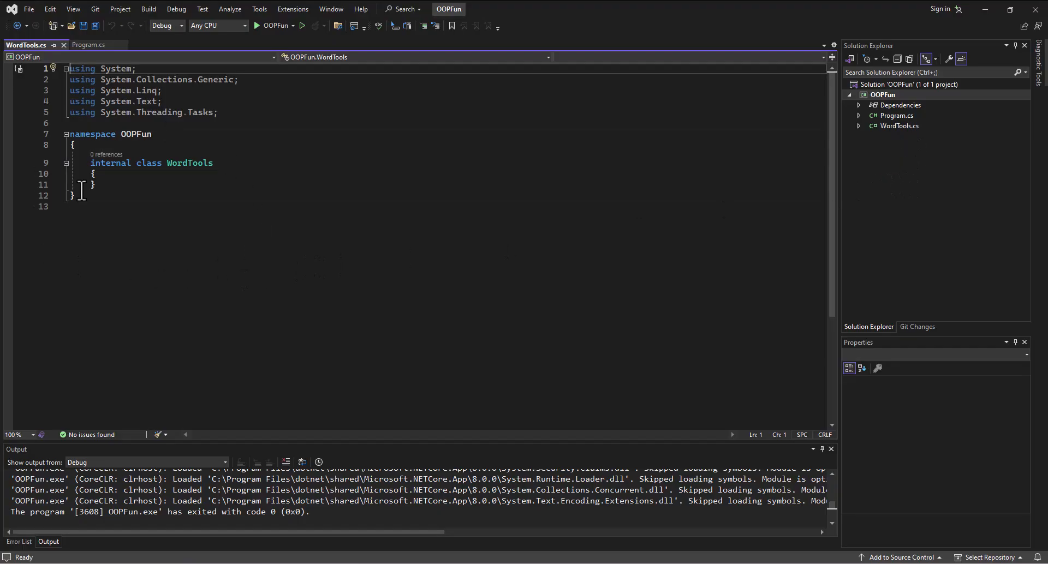
mouse_move(180, 239)
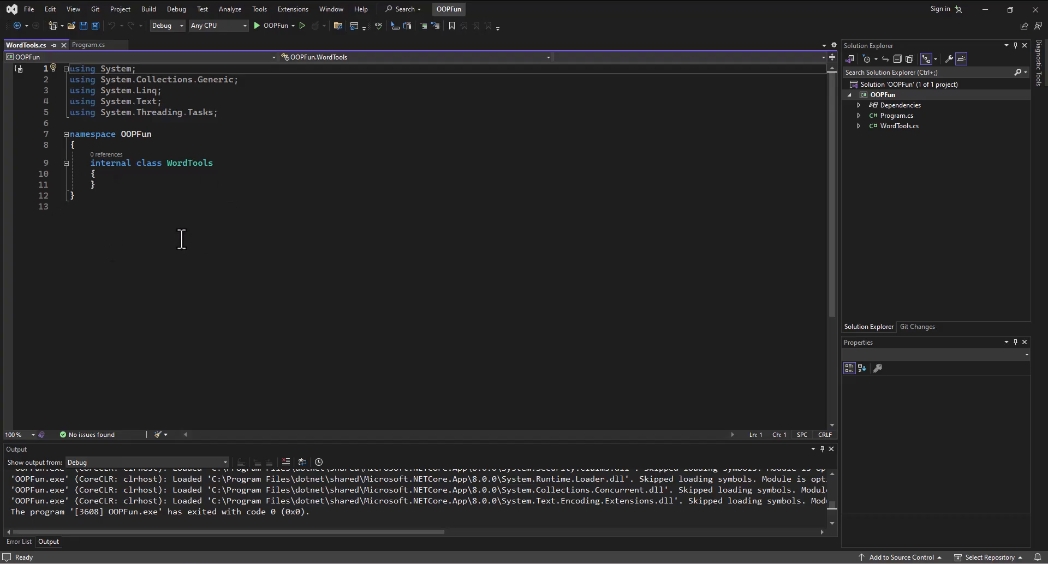
mouse_move(155, 188)
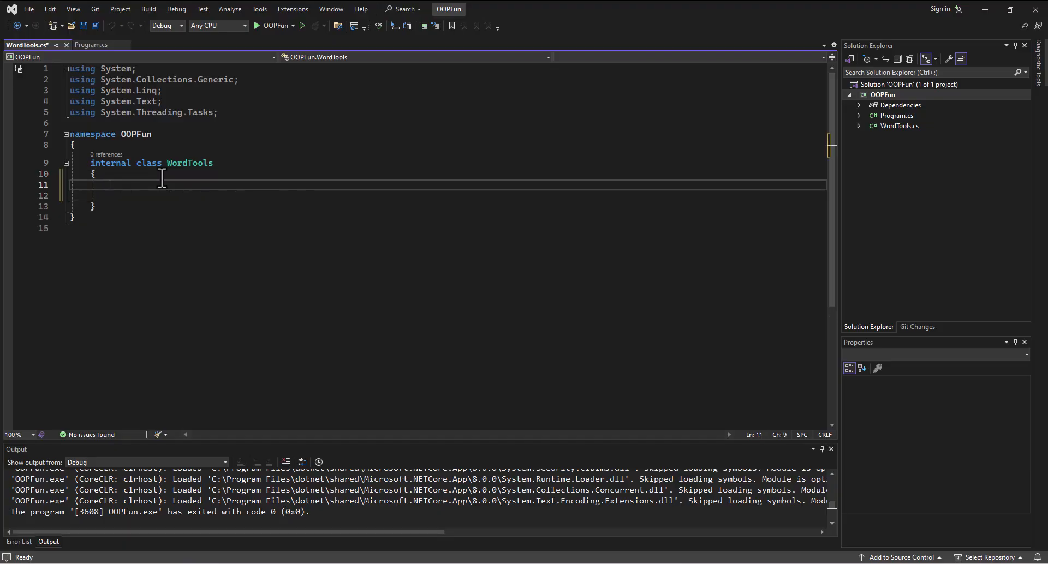
mouse_move(89, 44)
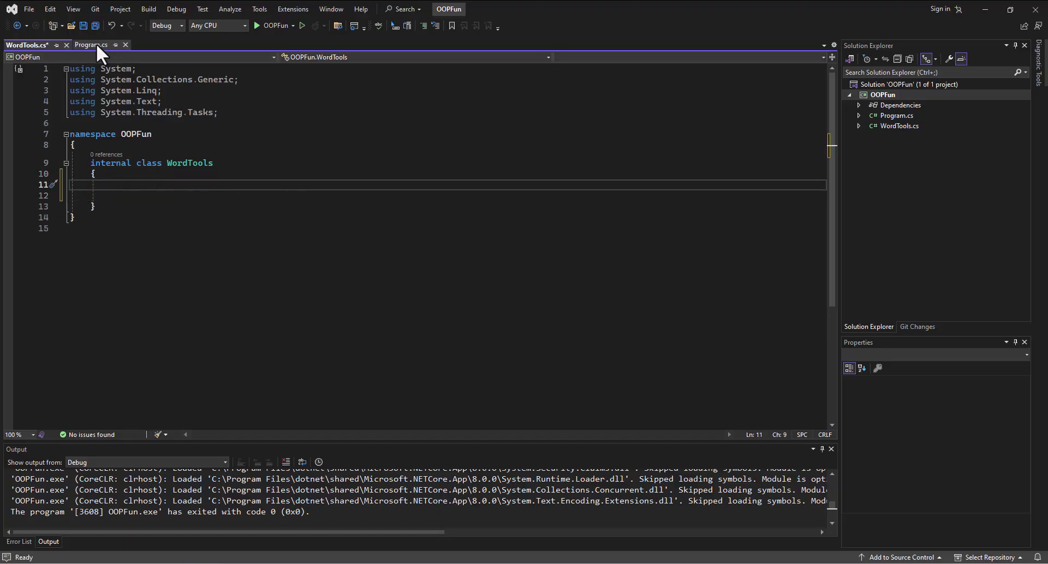
Compare Program.cs with the new WordTools class, ending on WordTools.cs.
left_click(90, 44)
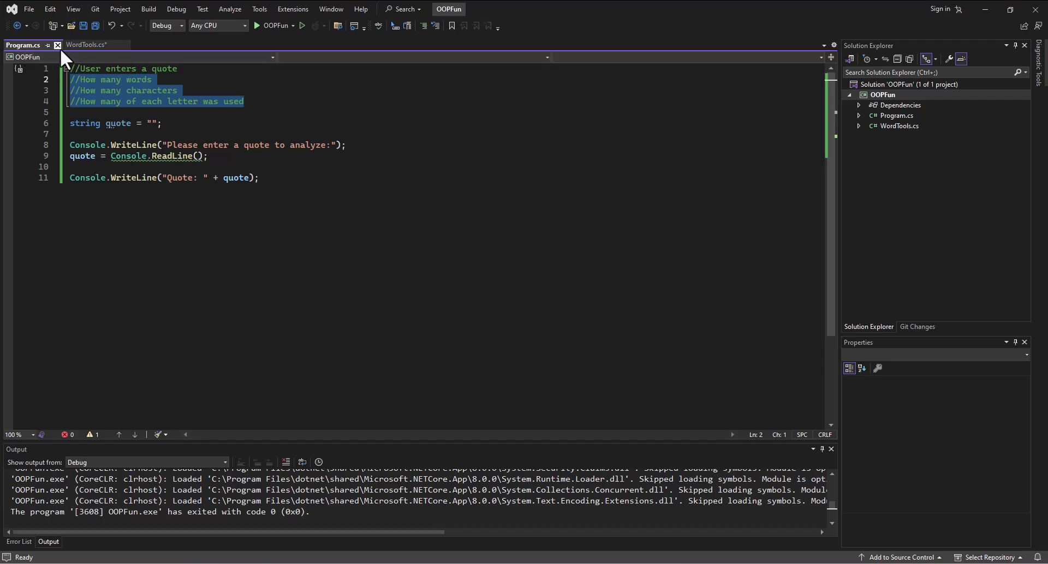
left_click(84, 45)
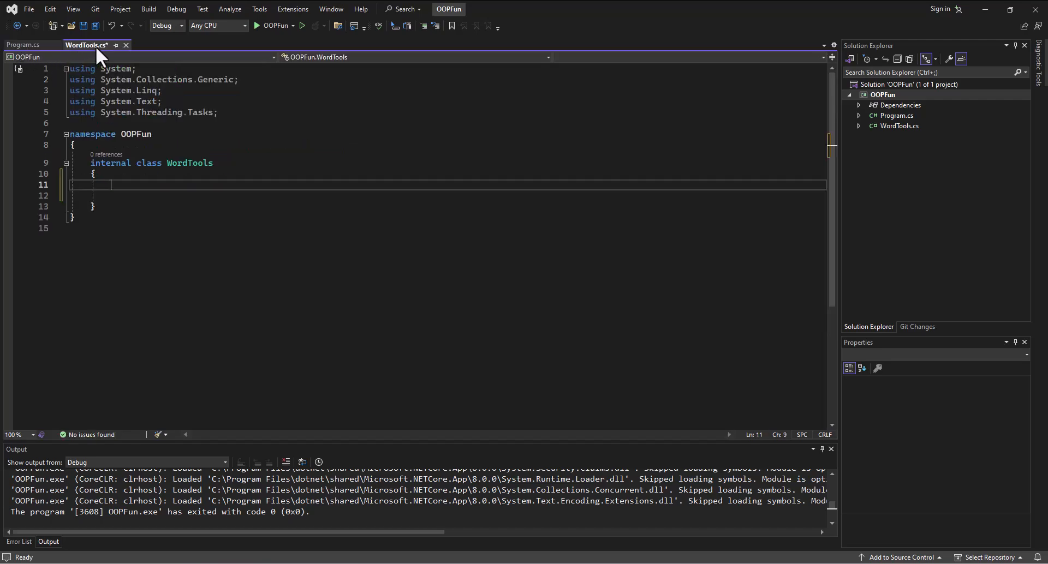
mouse_move(207, 61)
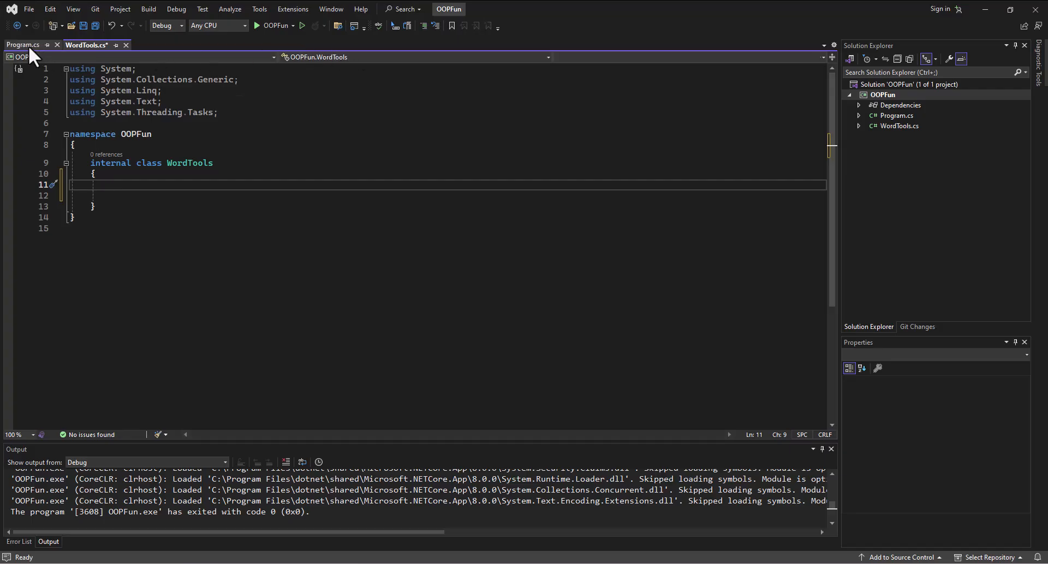
left_click(22, 45)
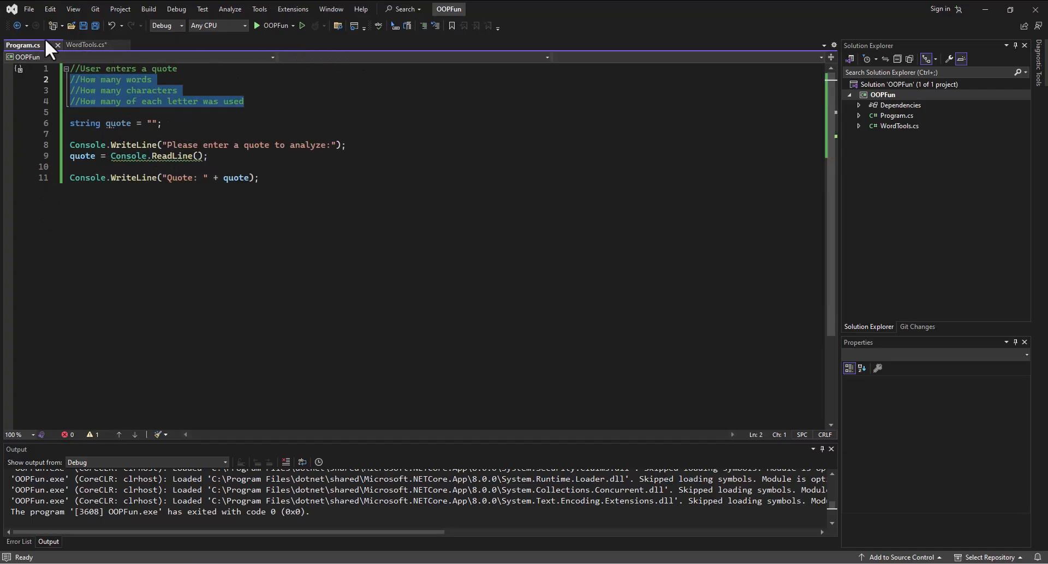
left_click(85, 45)
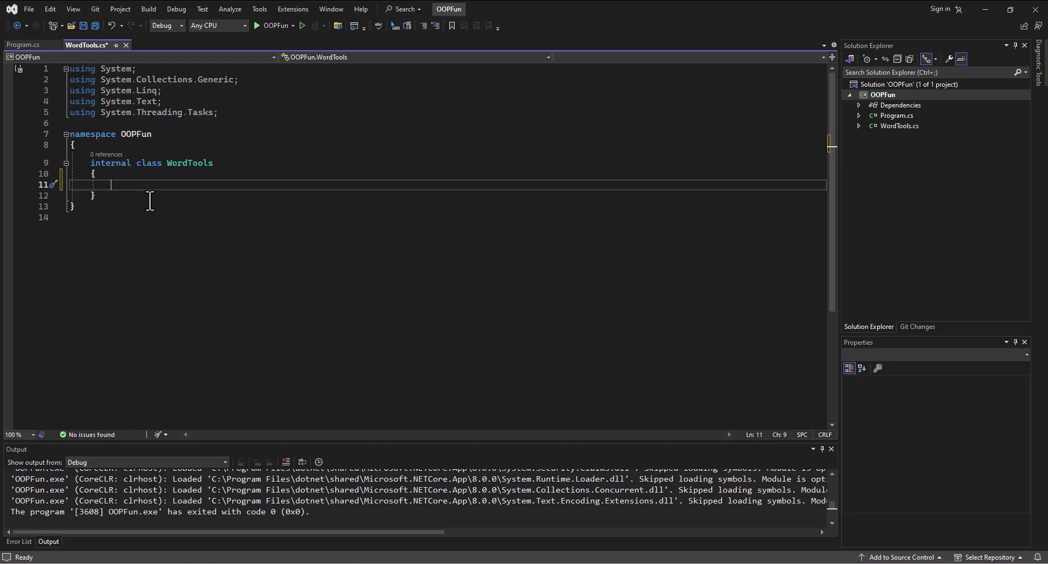
Type the 'public void WordCounter (string words)' signature and select 'void' for replacement.
type("p")
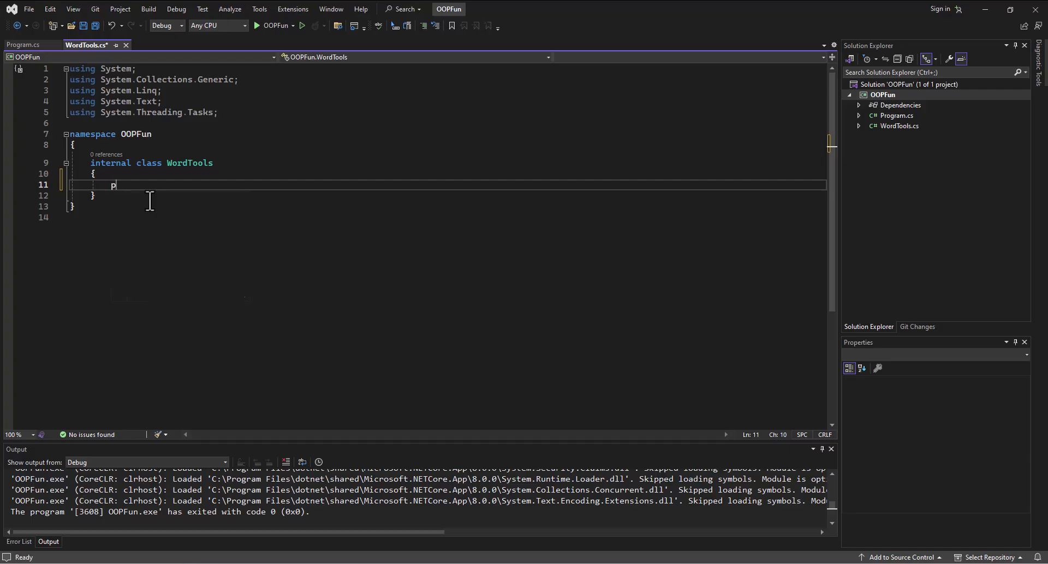
type("ublic")
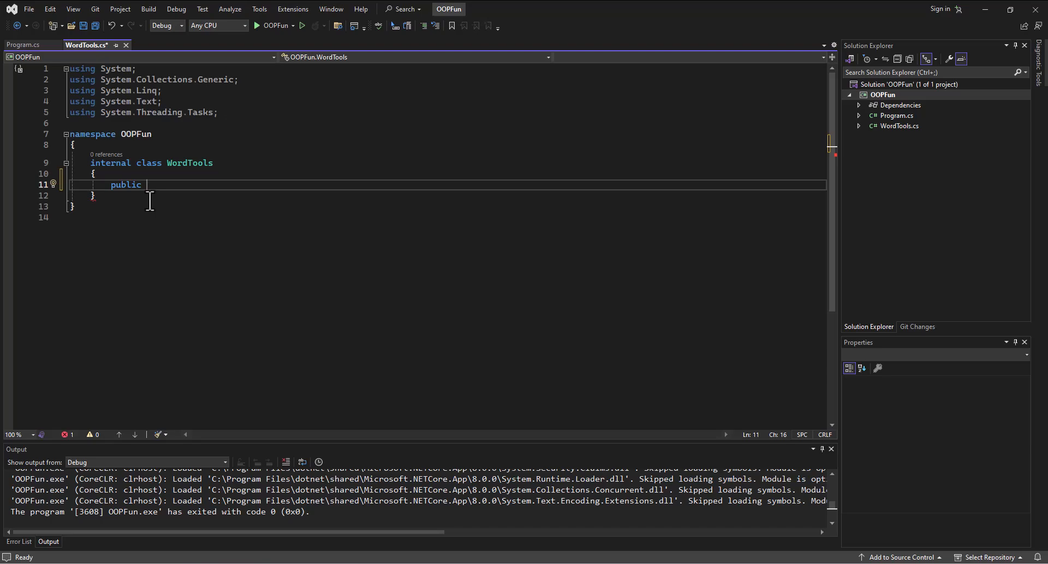
type("void")
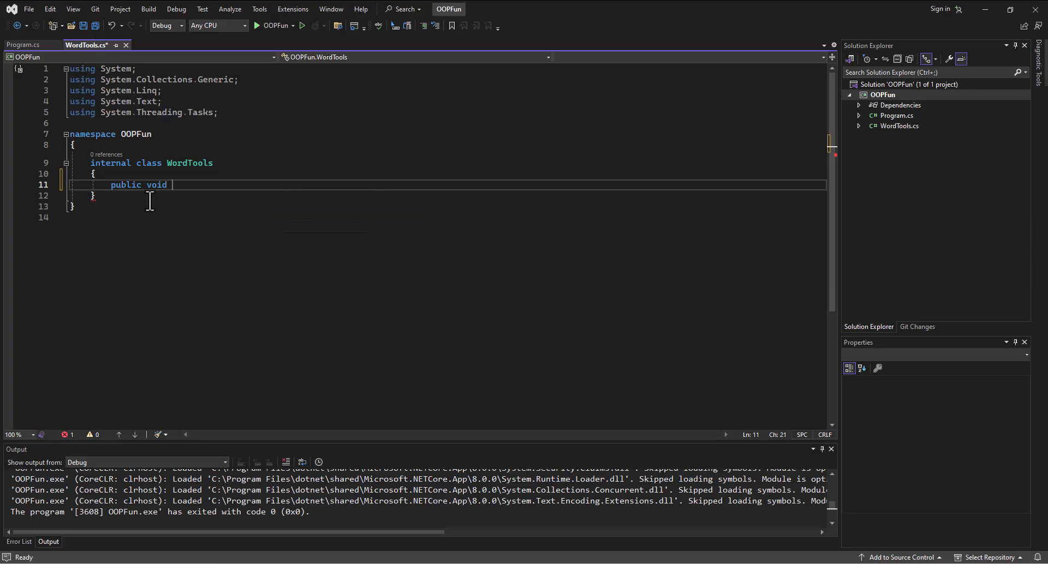
type("Word")
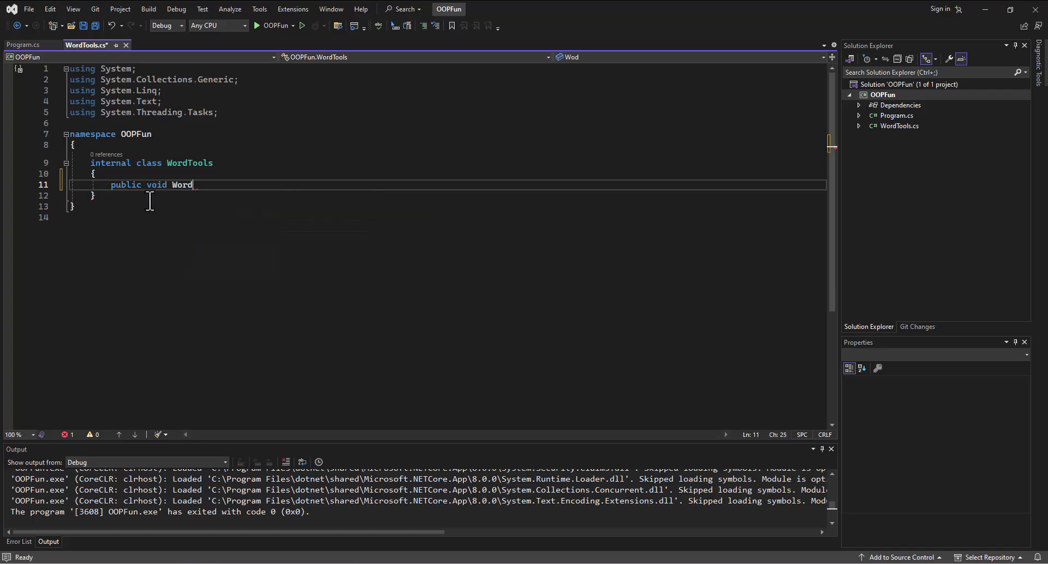
type("Counter")
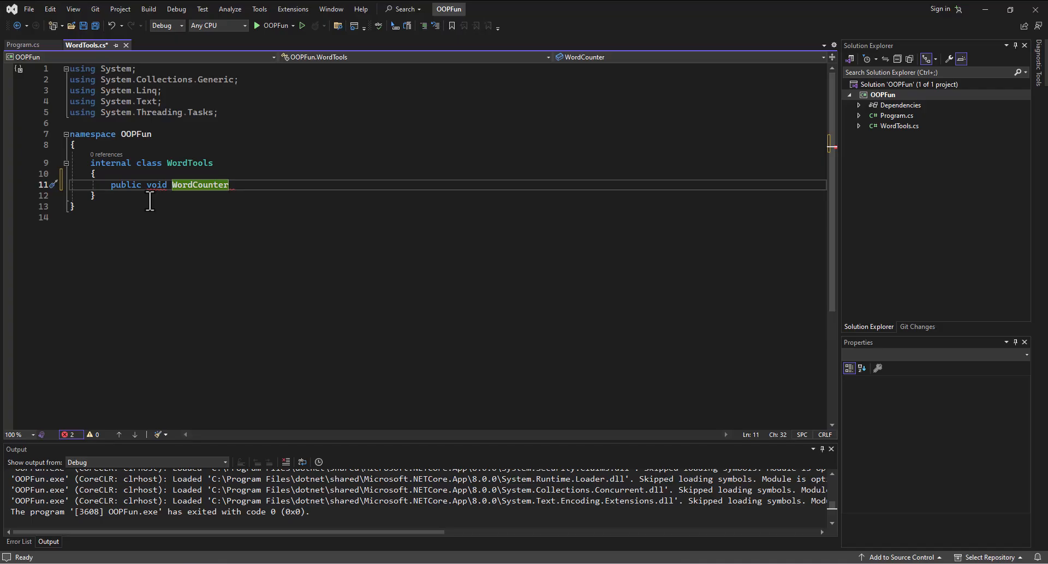
left_click(235, 185)
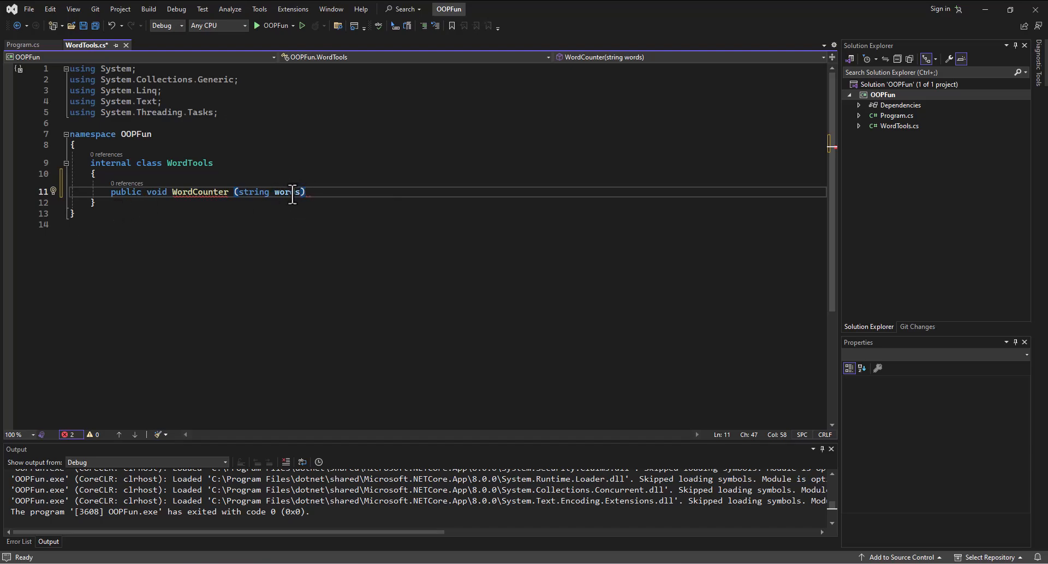
mouse_move(280, 193)
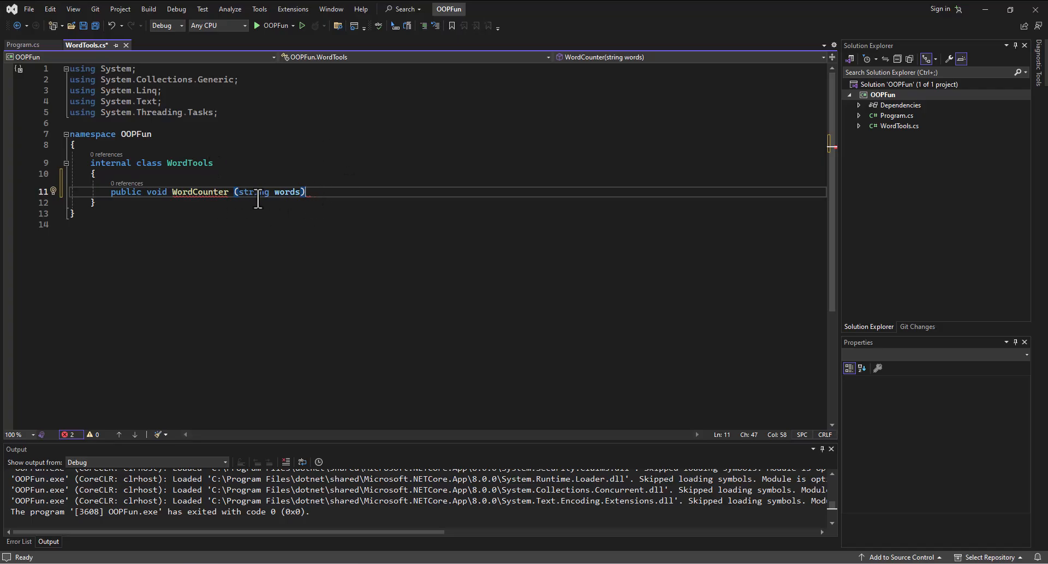
mouse_move(227, 214)
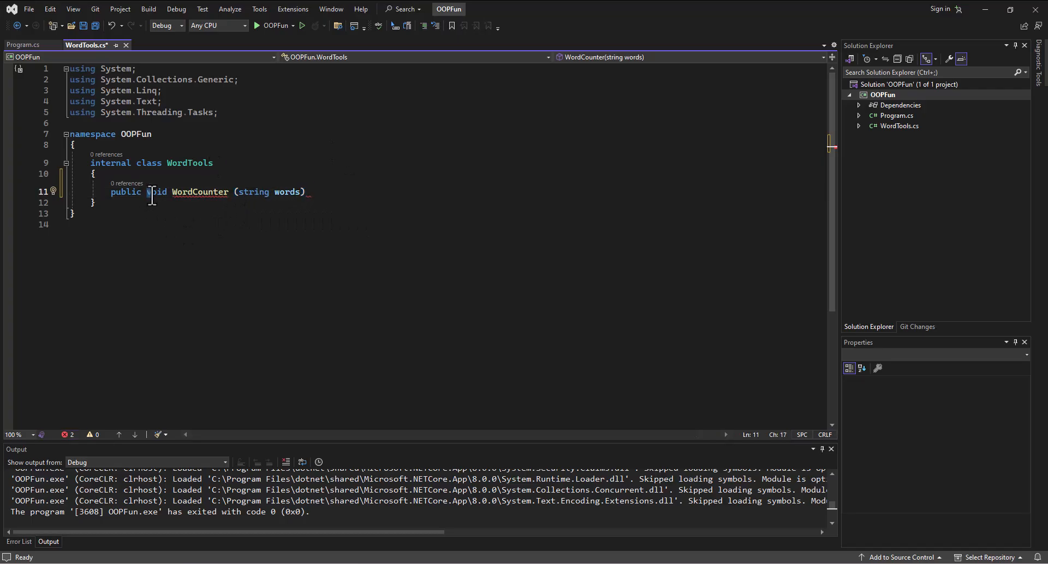
double_click(156, 192)
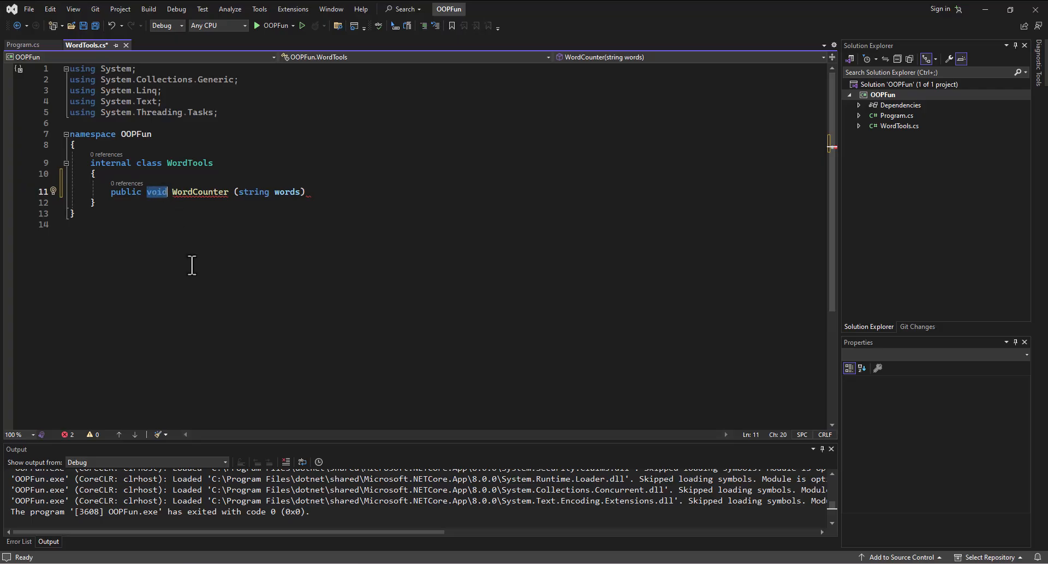
mouse_move(558, 555)
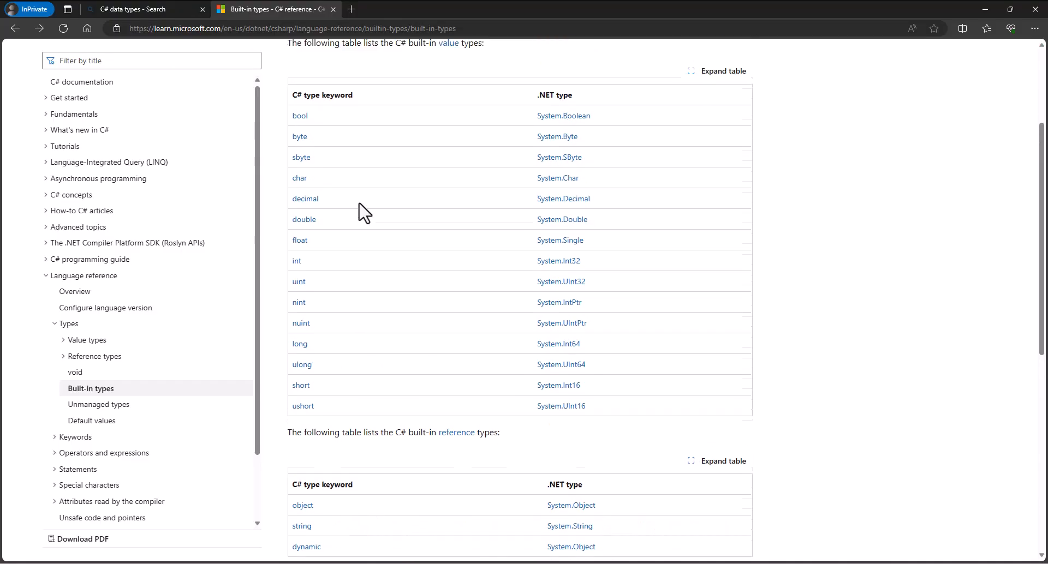
Open the int article on Microsoft Learn and highlight the byte and short ranges.
scroll("up", 3)
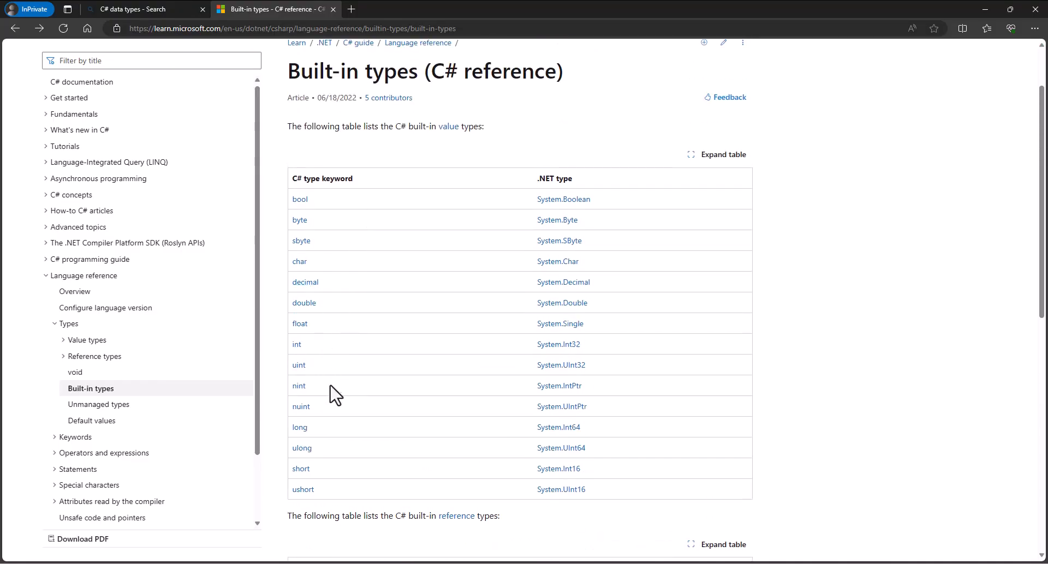
mouse_move(299, 199)
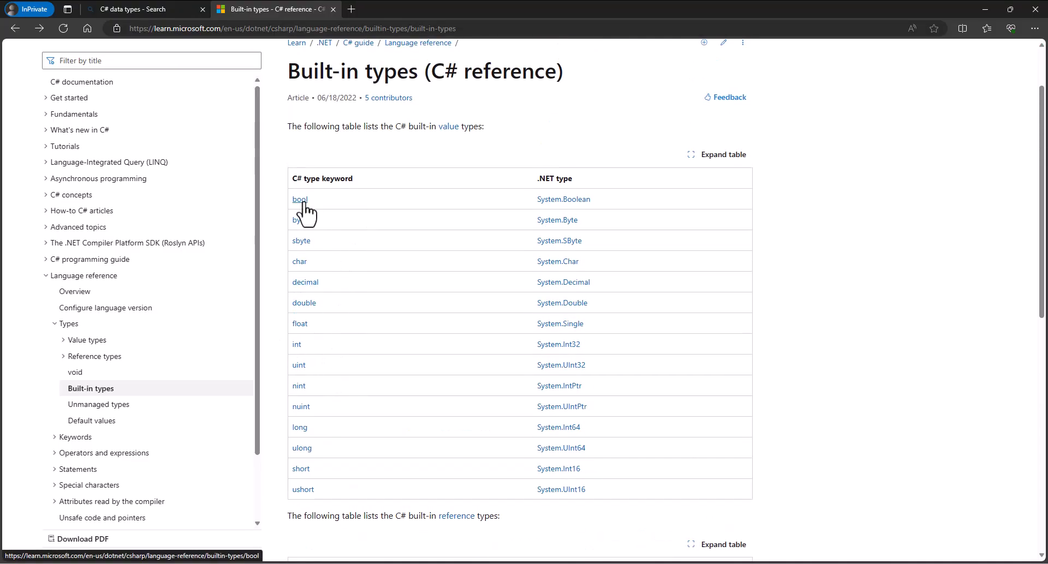
mouse_move(339, 276)
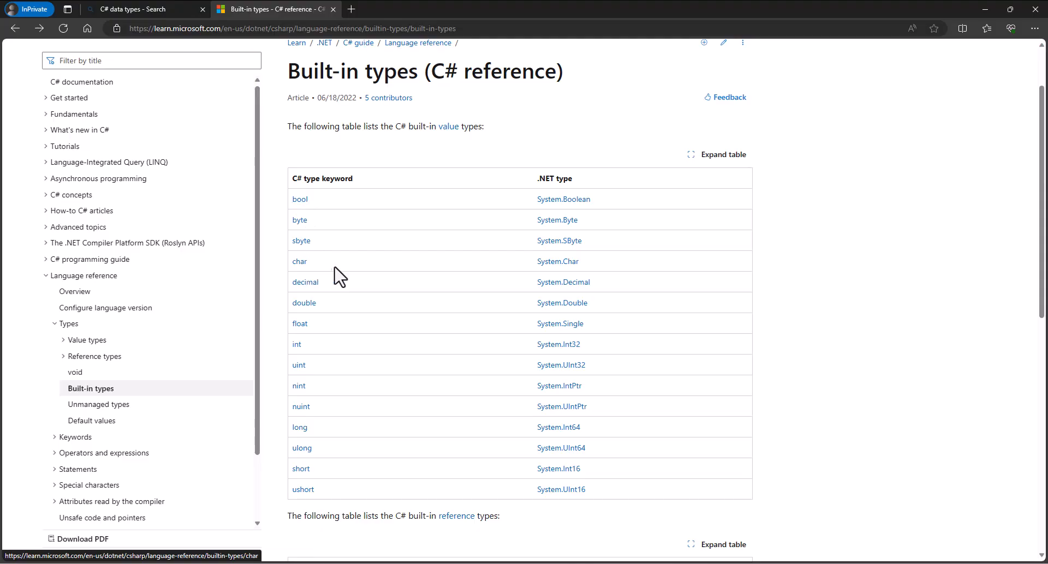
mouse_move(378, 394)
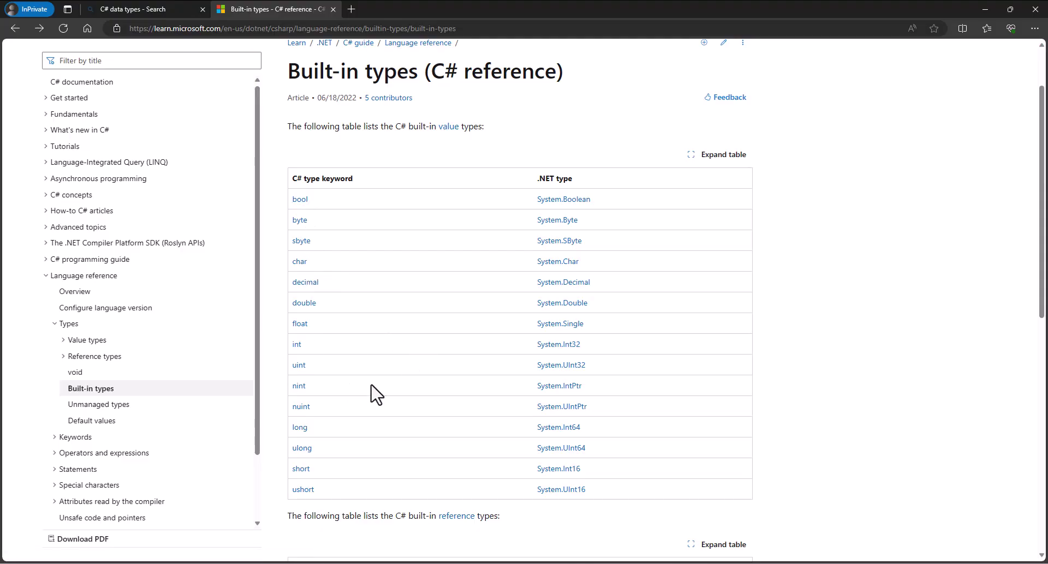
mouse_move(297, 345)
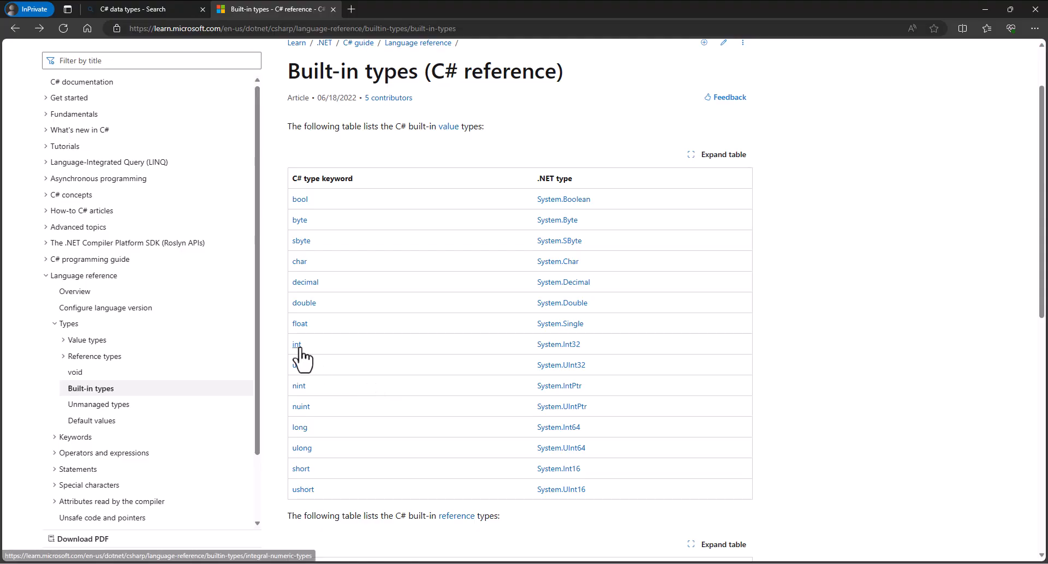
left_click(296, 344)
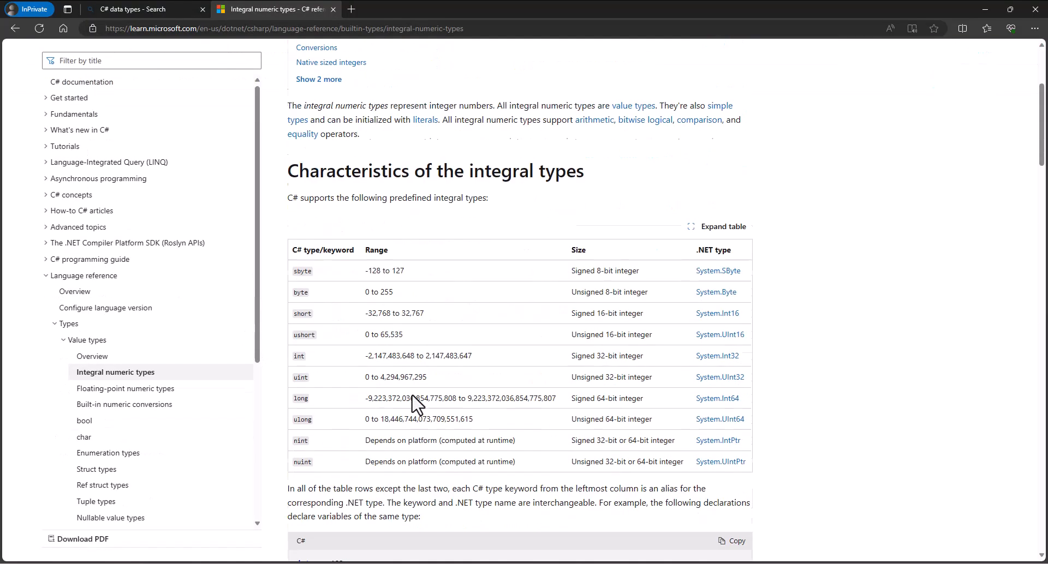
scroll("down", 3)
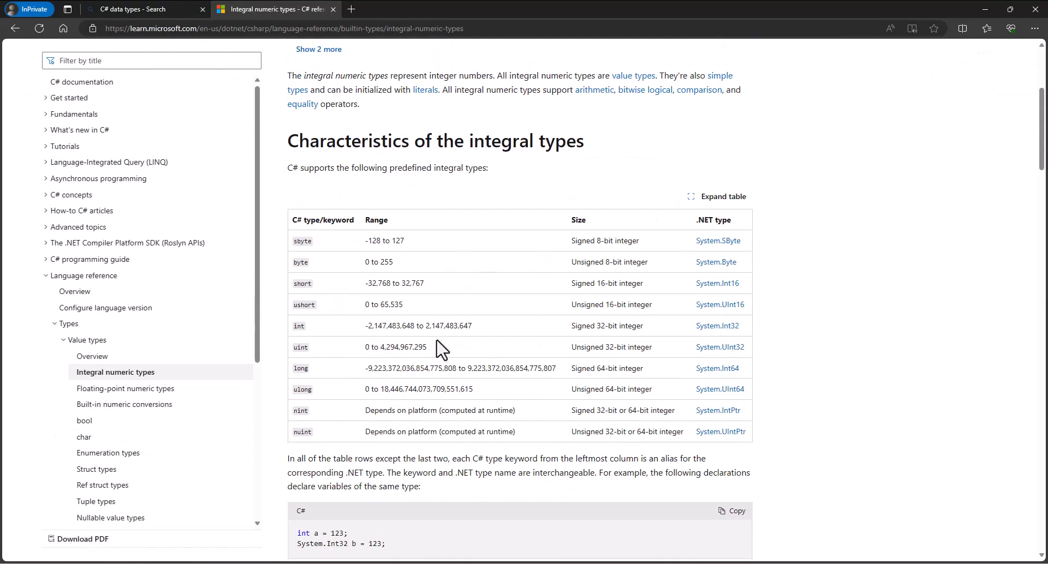
mouse_move(449, 350)
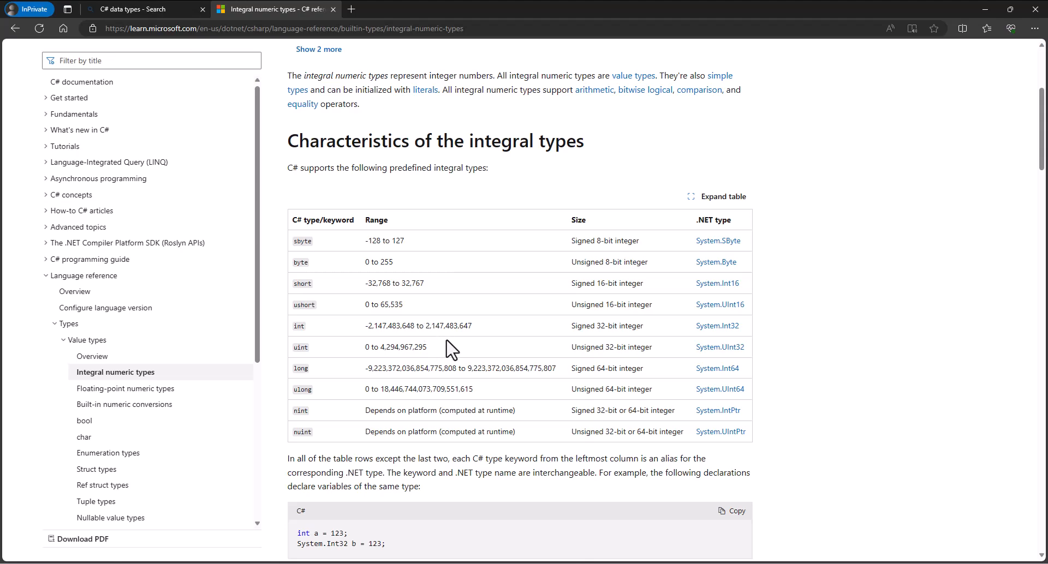
double_click(379, 261)
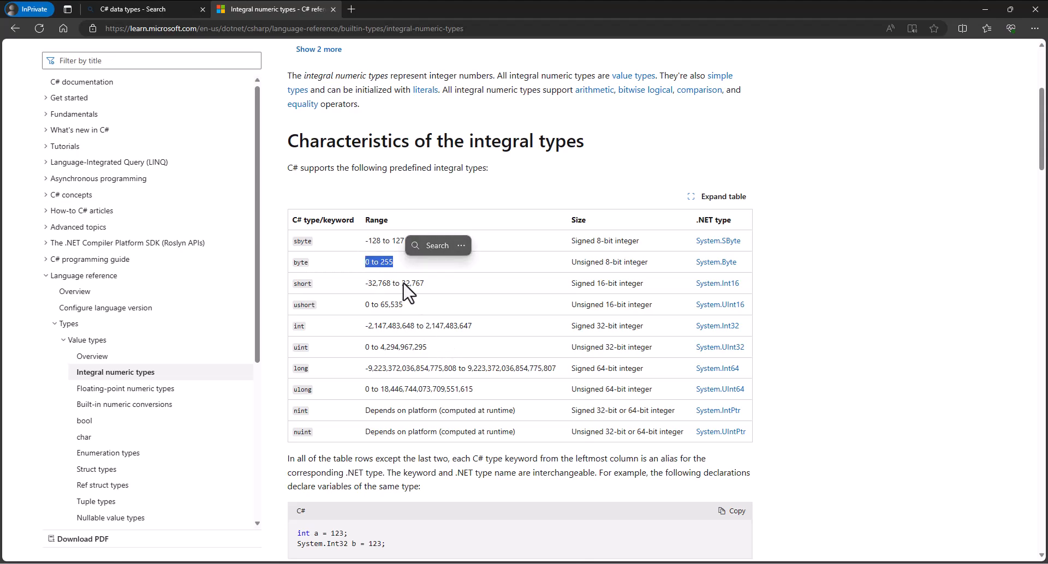
mouse_move(410, 309)
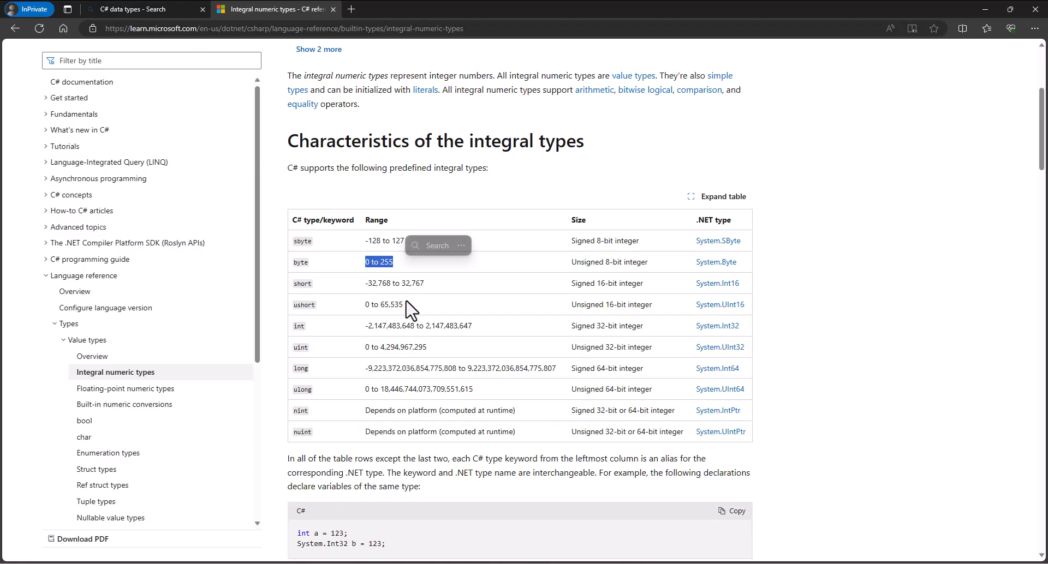
mouse_move(396, 326)
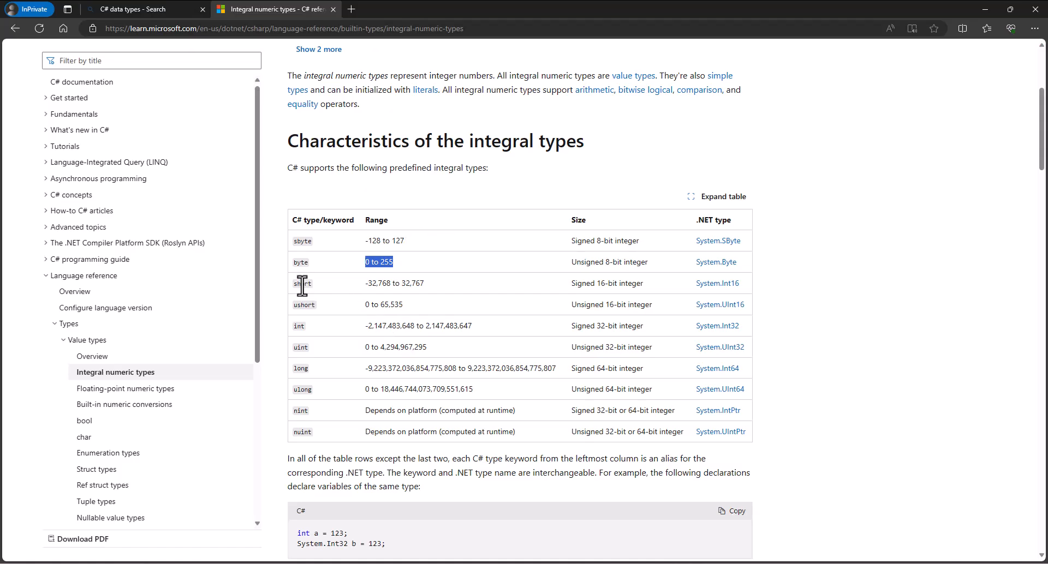
double_click(411, 282)
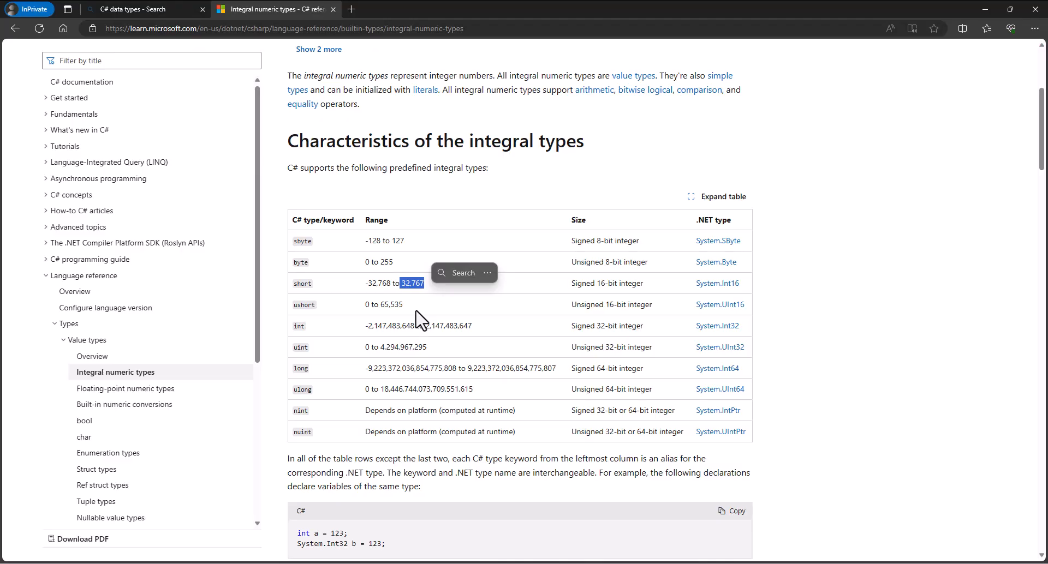
mouse_move(584, 193)
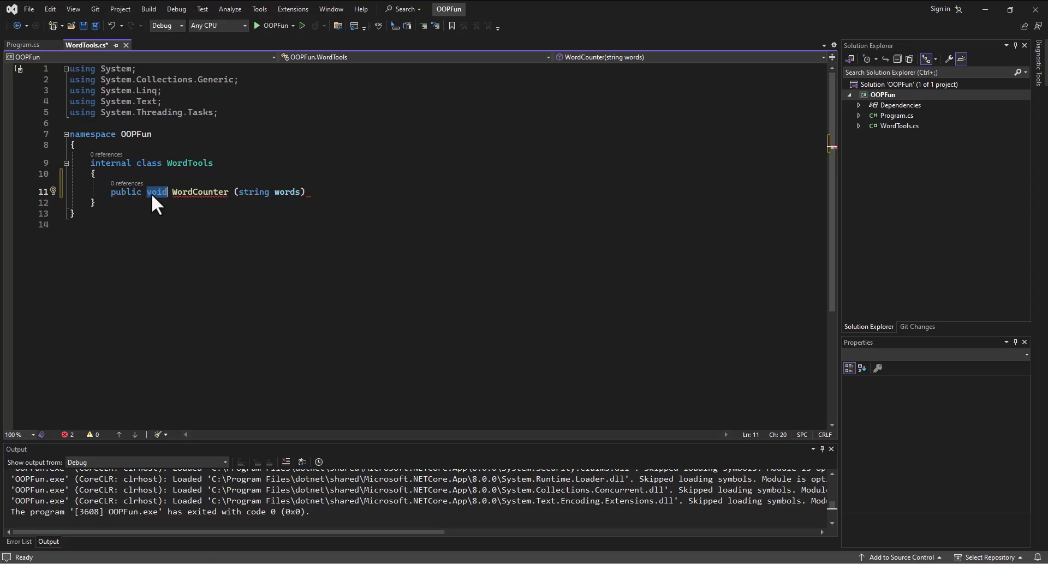
Change WordCounter's return type from void to short, ushort, then int.
type("short")
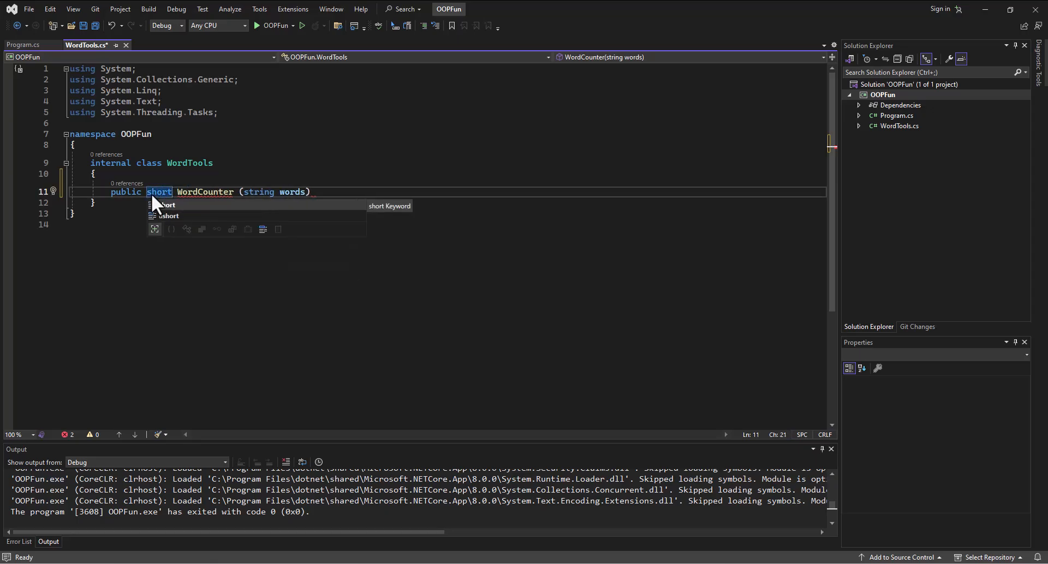
mouse_move(173, 220)
type("u")
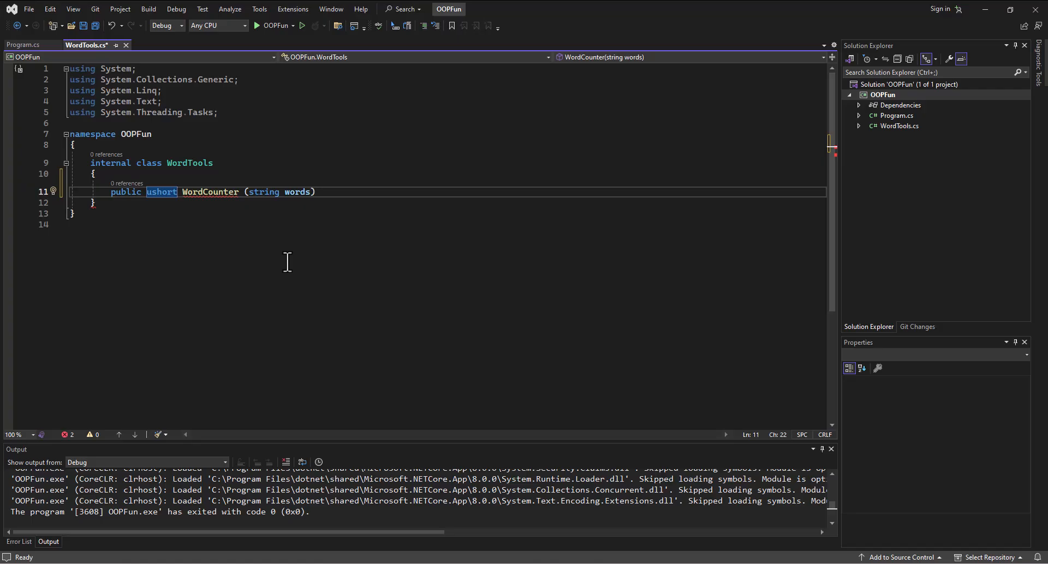
type("int")
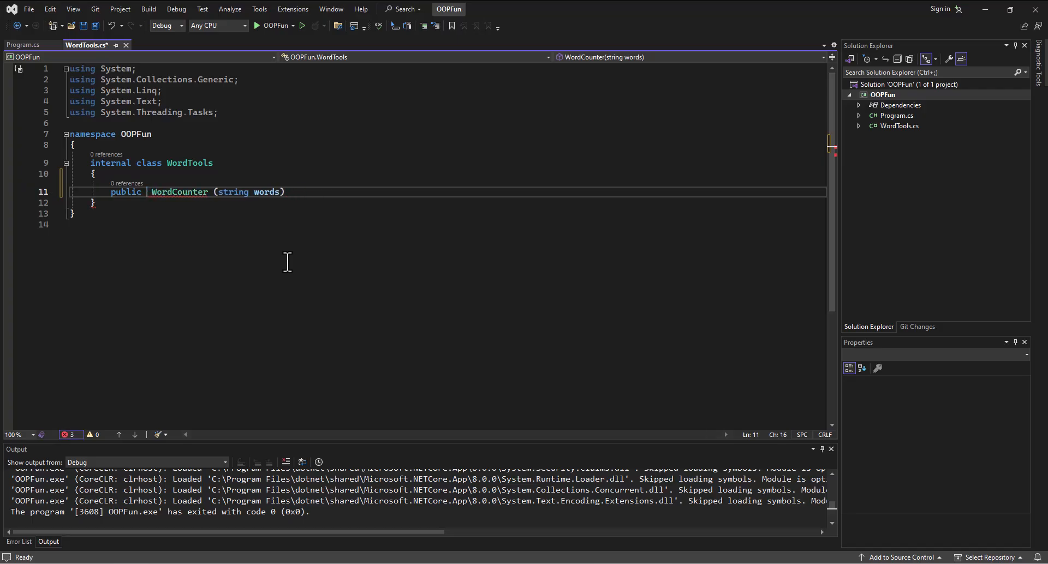
type("int")
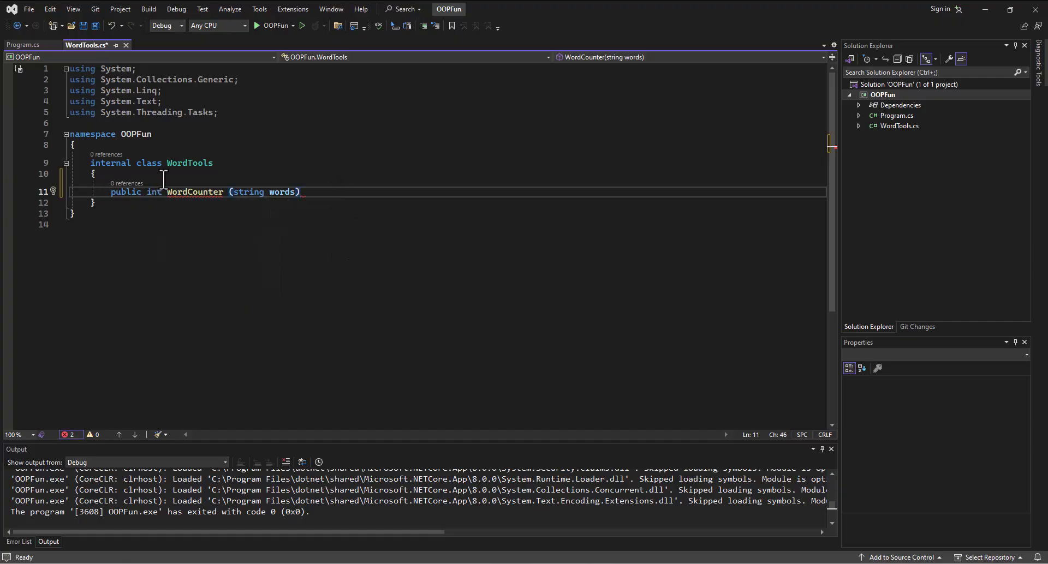
mouse_move(548, 475)
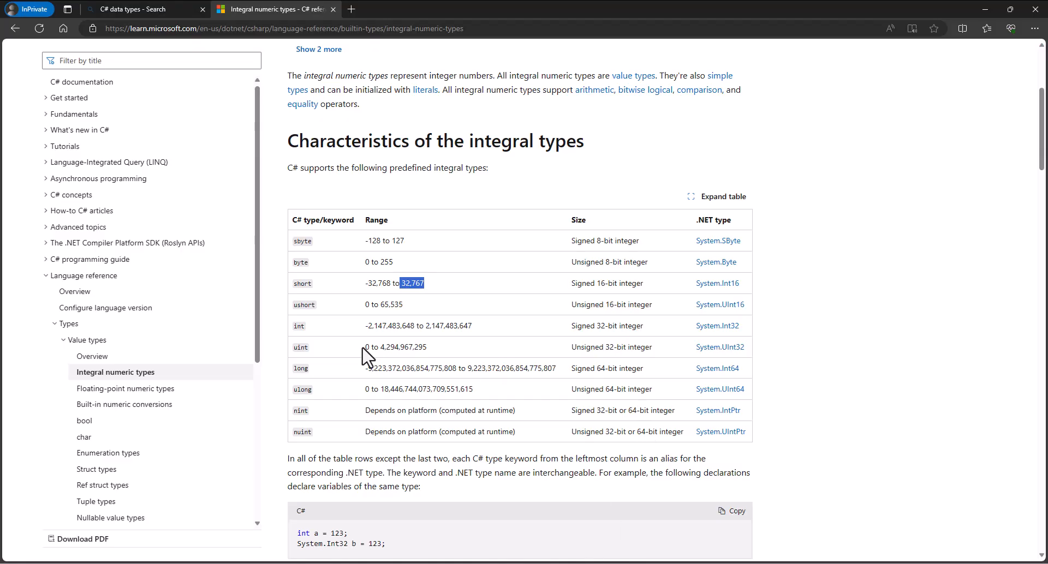
mouse_move(987, 14)
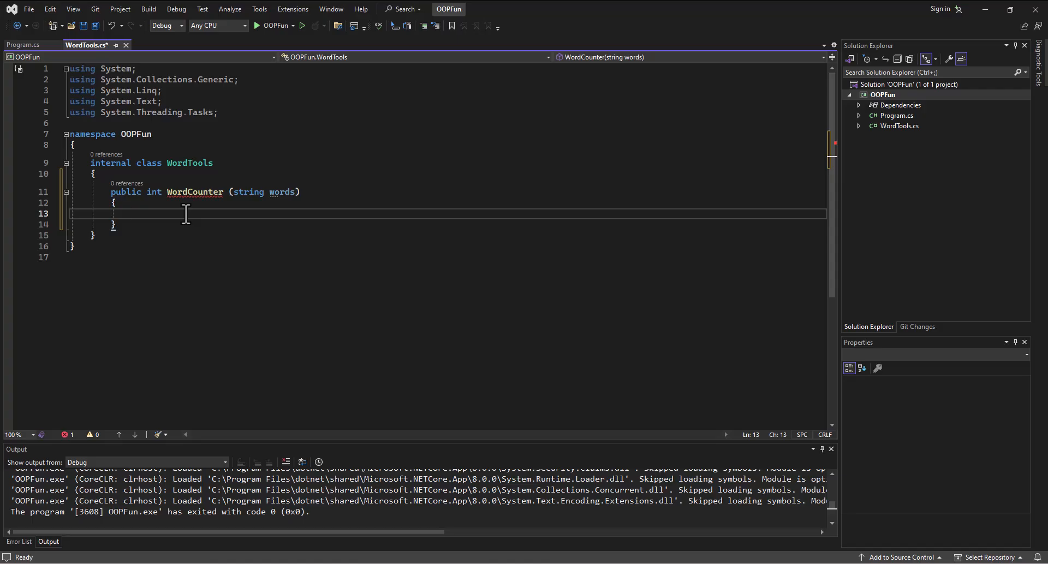
mouse_move(196, 192)
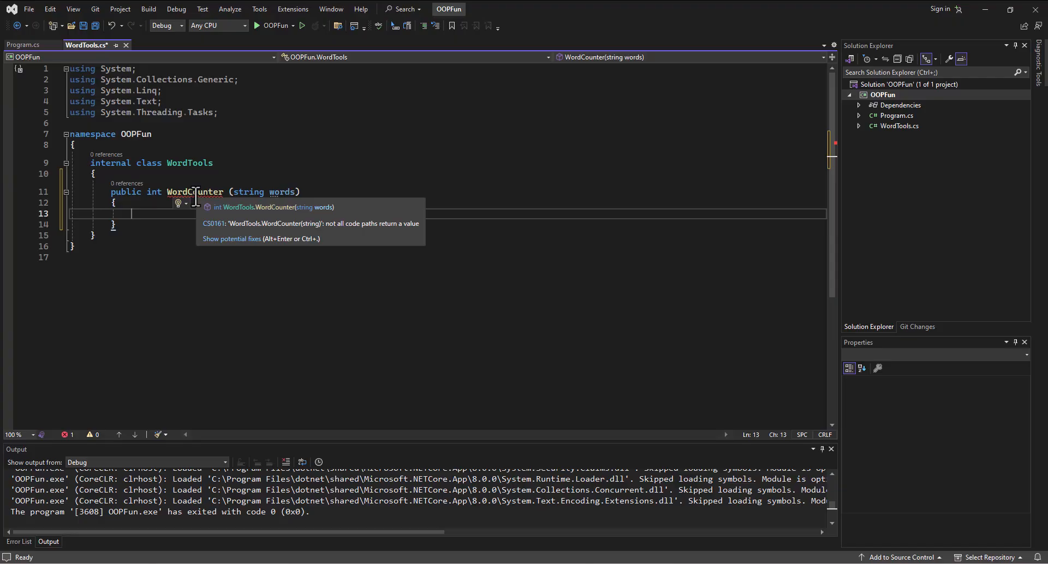
mouse_move(153, 192)
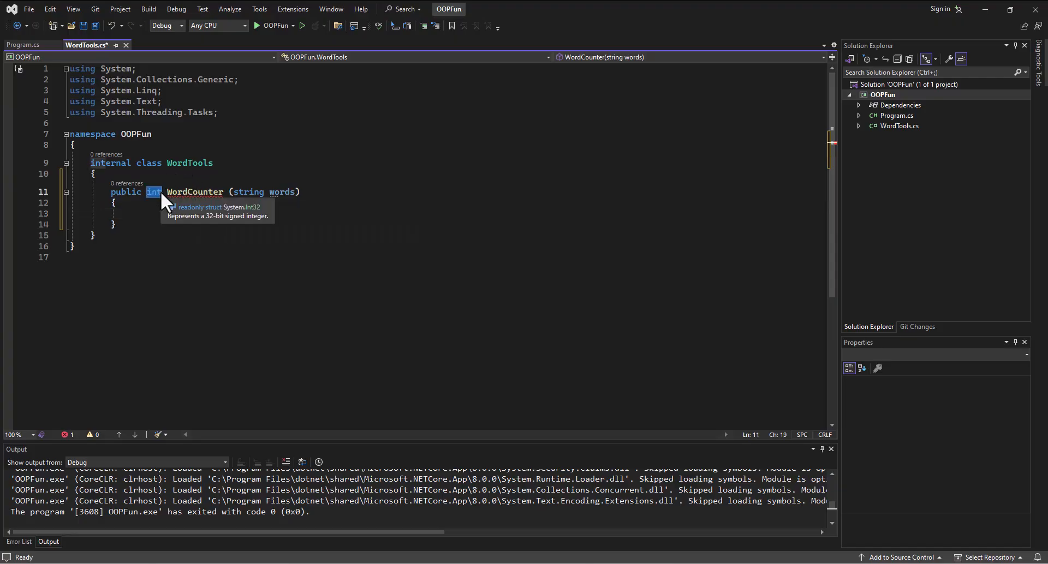
mouse_move(155, 246)
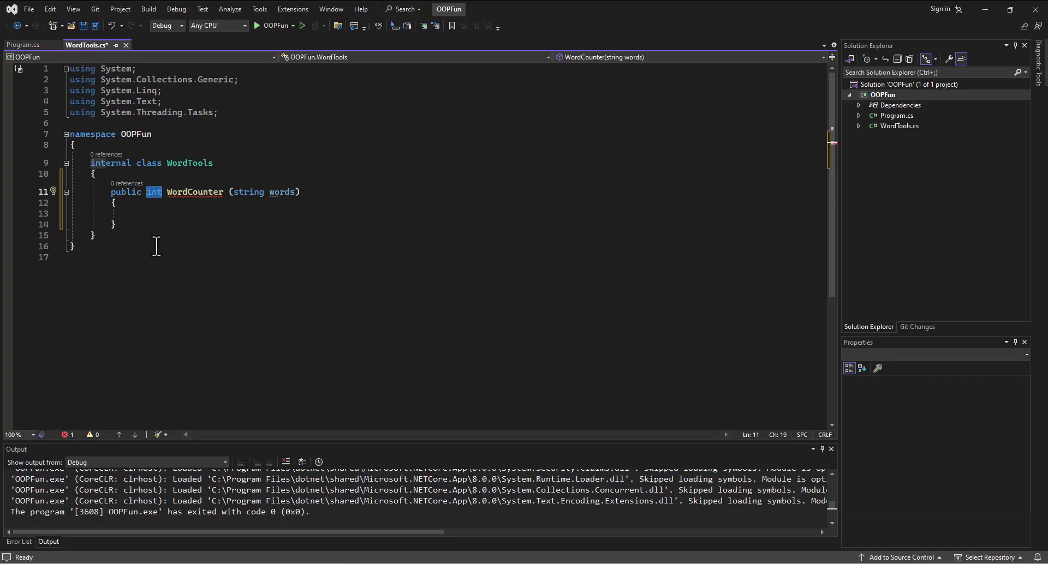
Place the cursor inside WordCounter's empty method body.
left_click(134, 214)
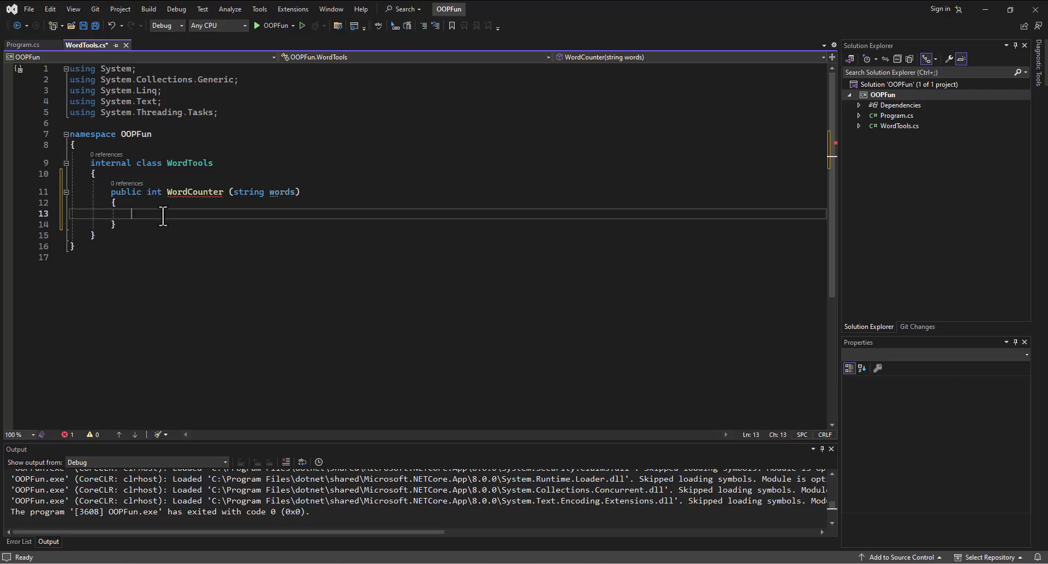
mouse_move(178, 217)
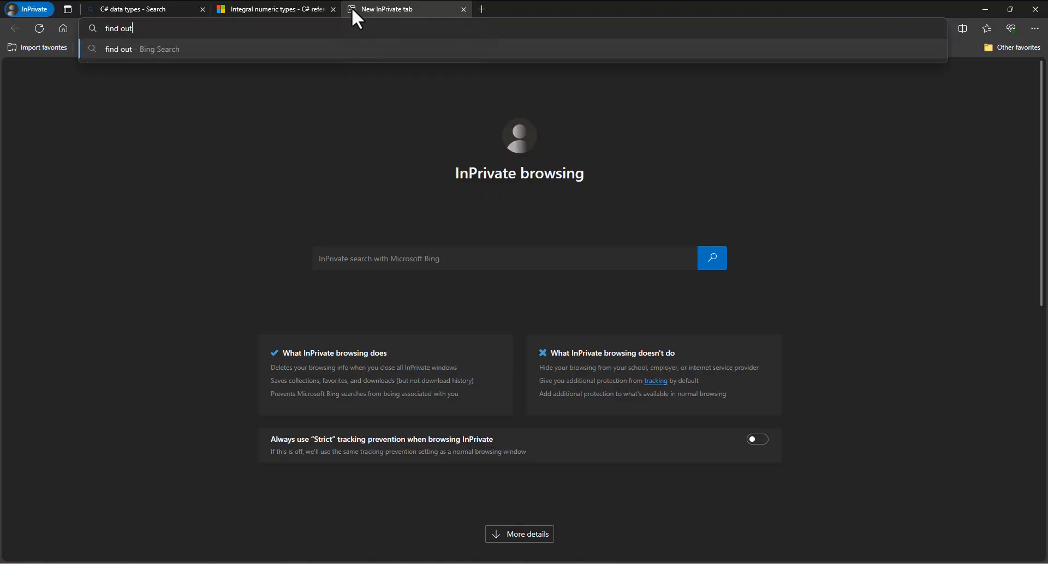
Search Bing for 'how many words' and scroll the results.
type("how many words")
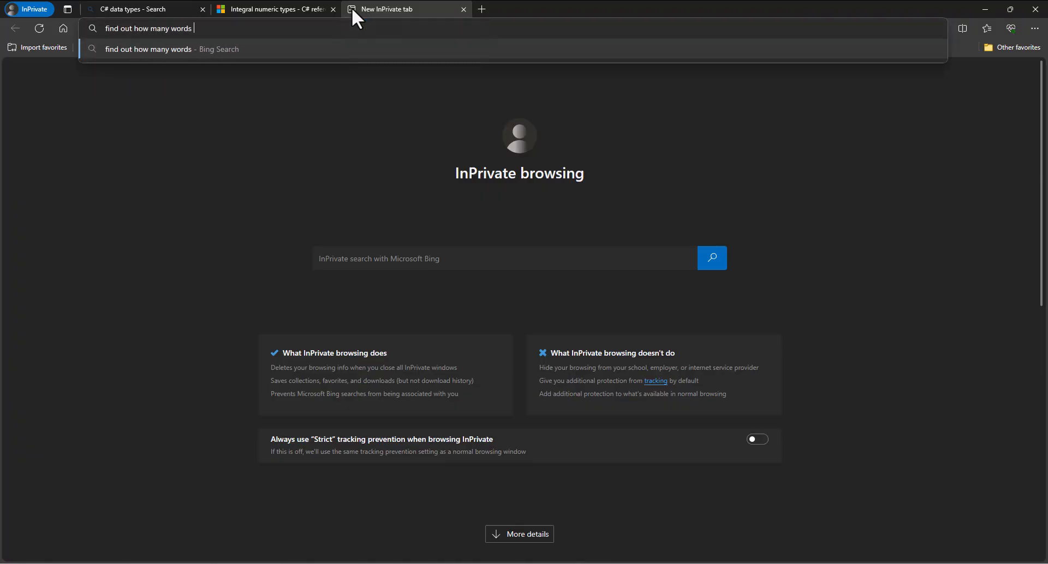
key("Return")
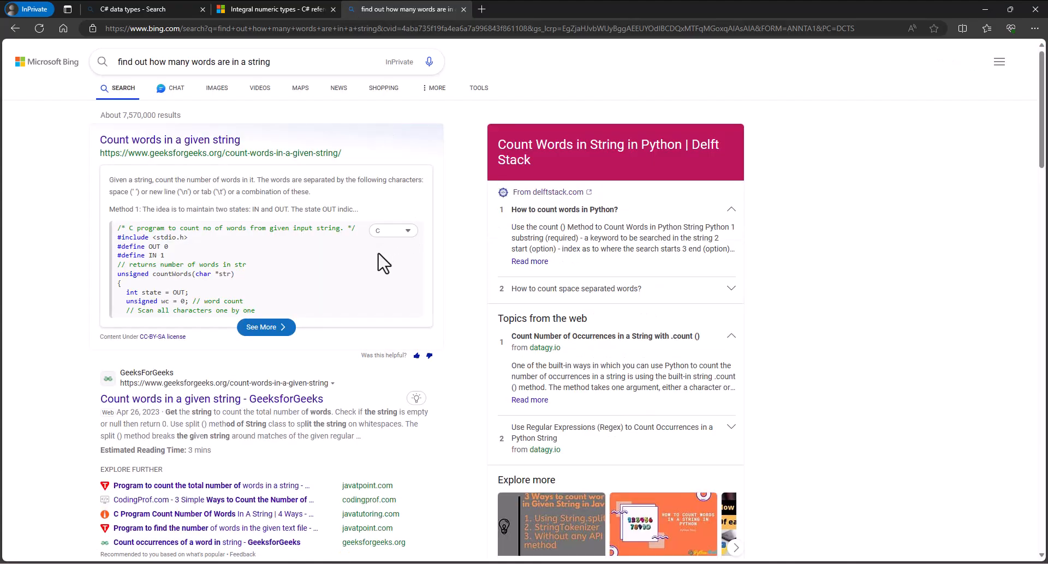
scroll("down", 3)
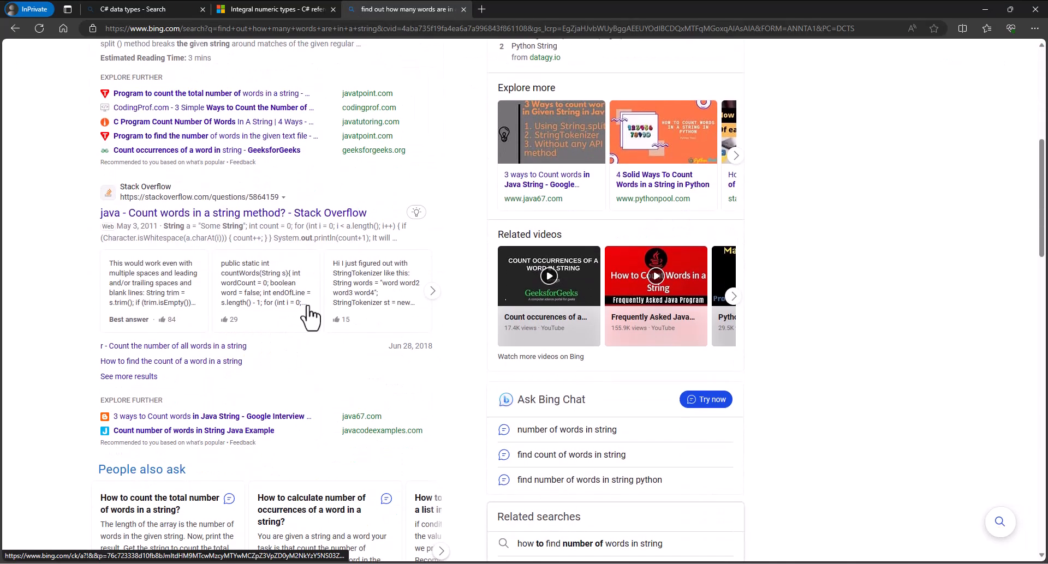
scroll("down", 3)
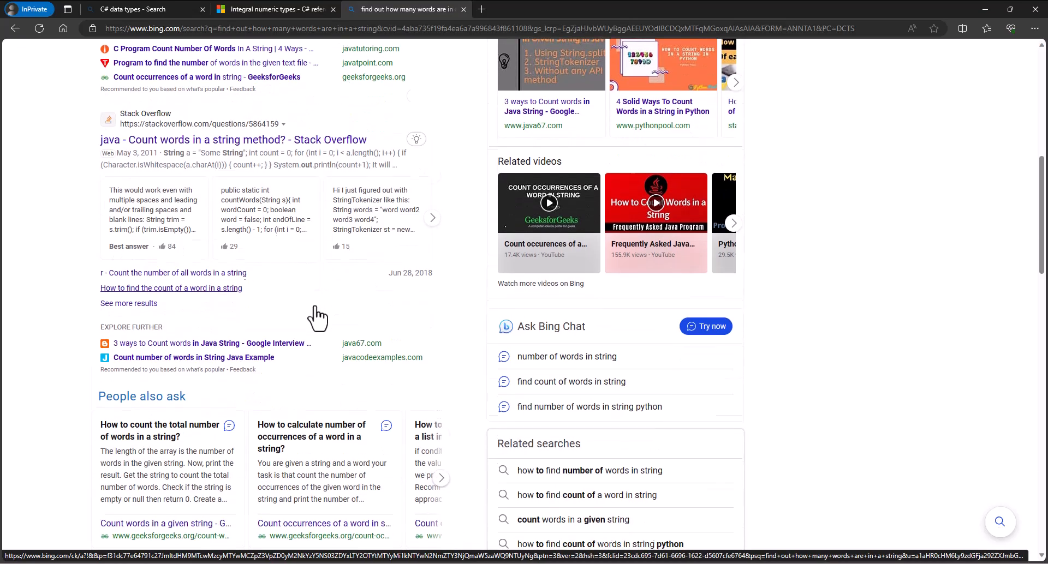
scroll("down", 3)
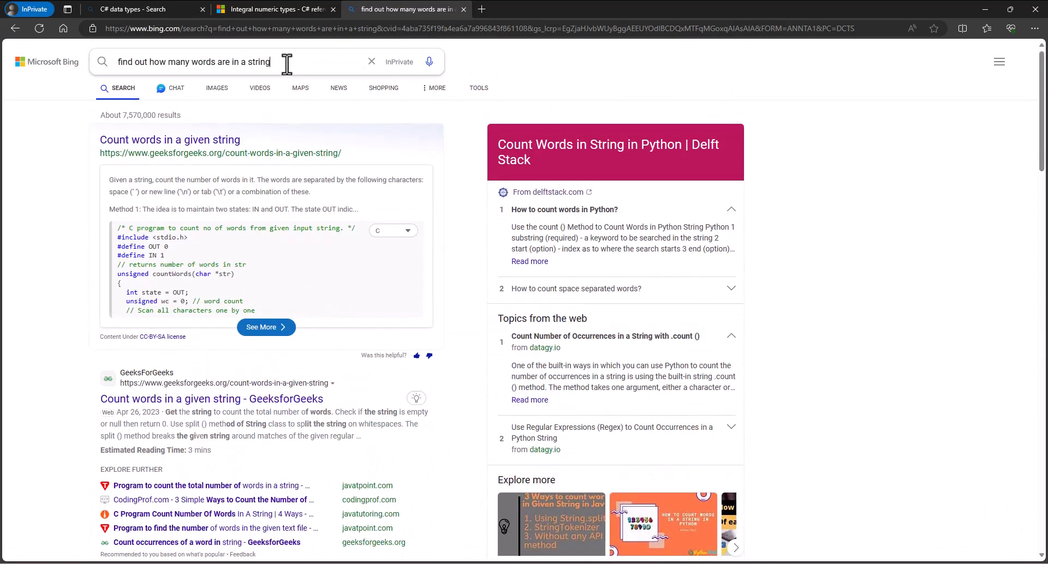
Refine the search with 'in C#' and browse the answers.
type("in C#")
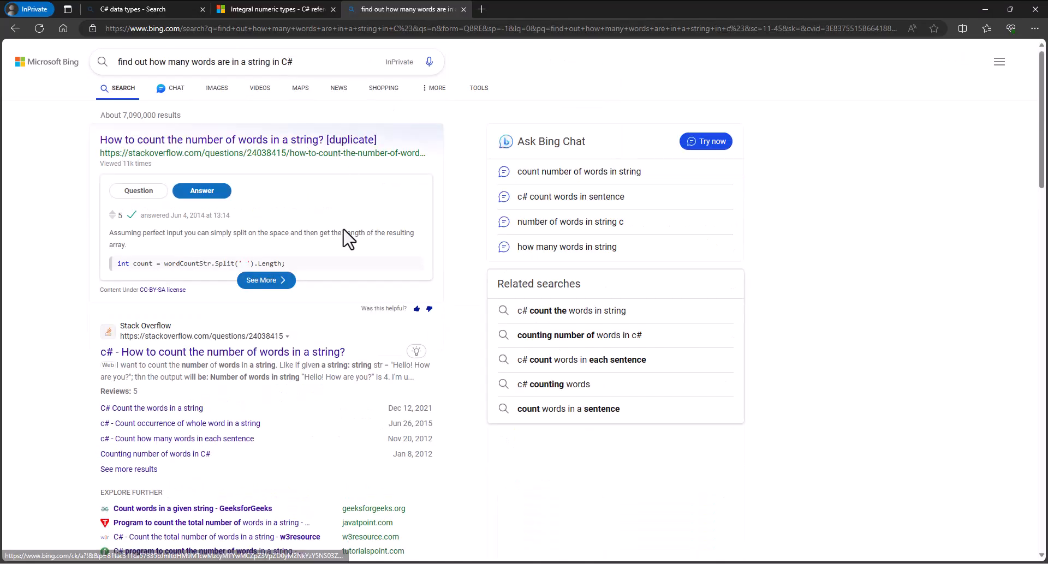
mouse_move(223, 407)
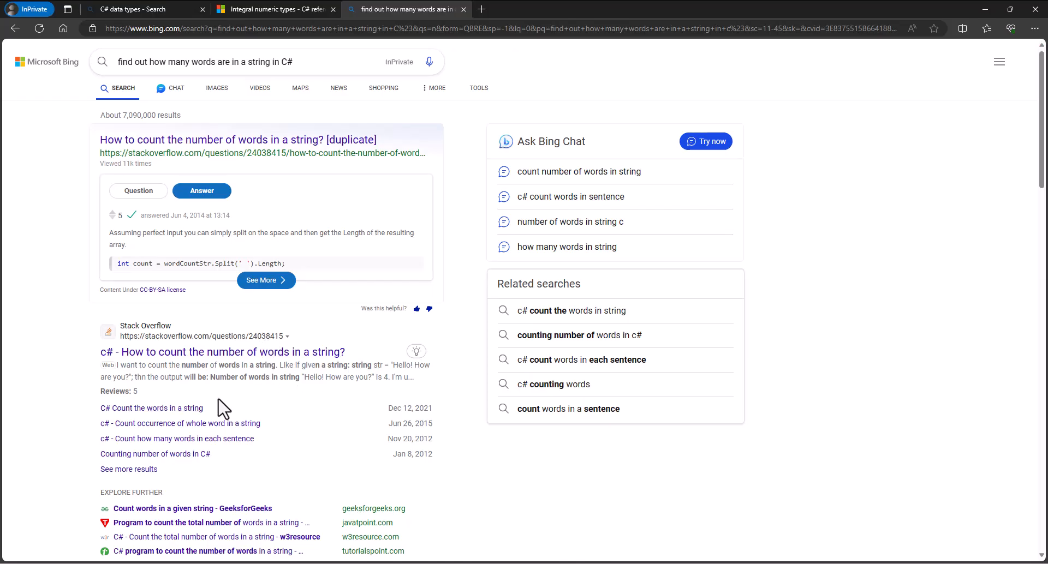
scroll("down", 3)
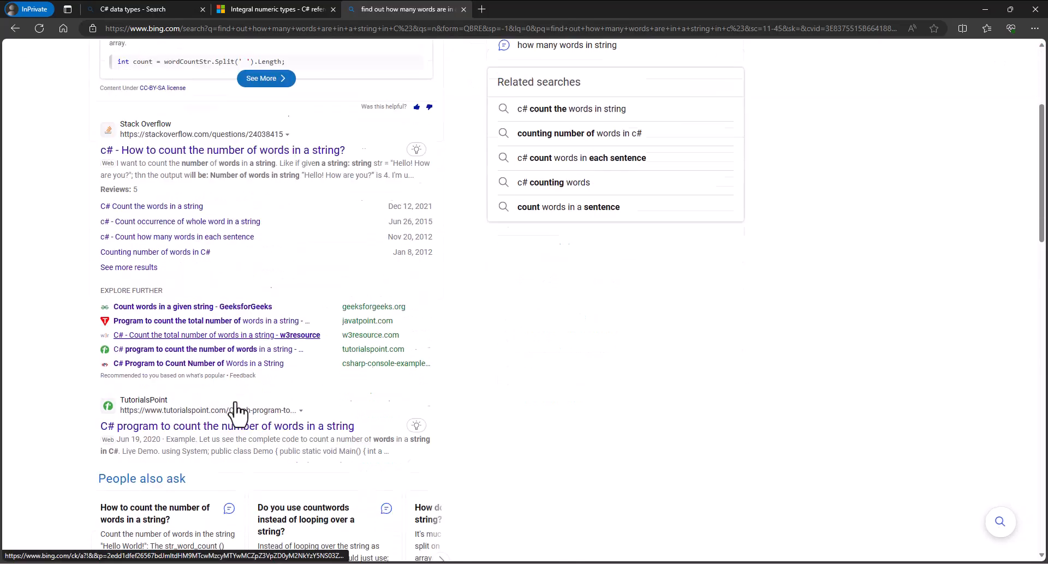
scroll("down", 3)
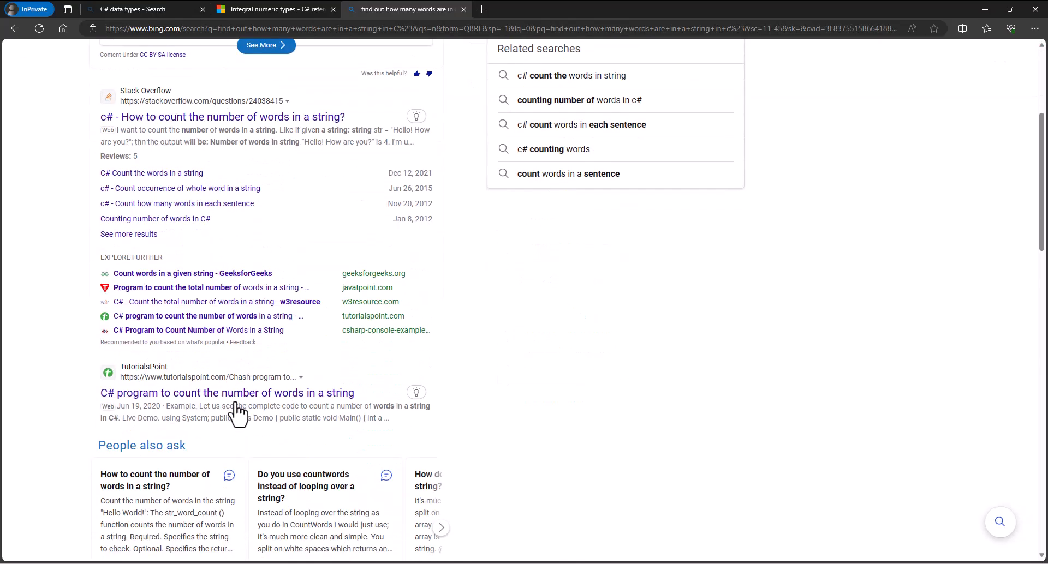
scroll("down", 3)
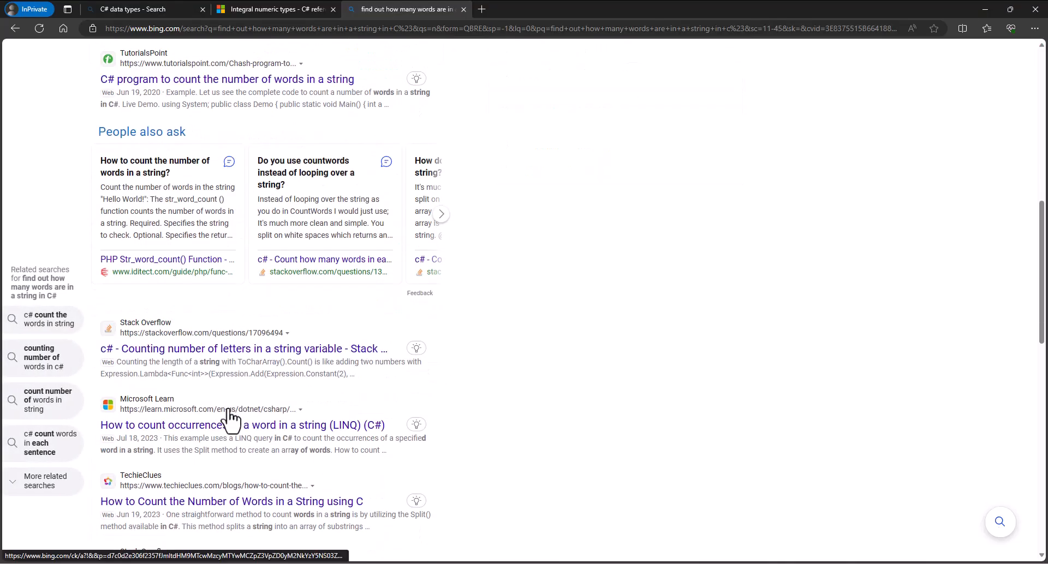
mouse_move(235, 421)
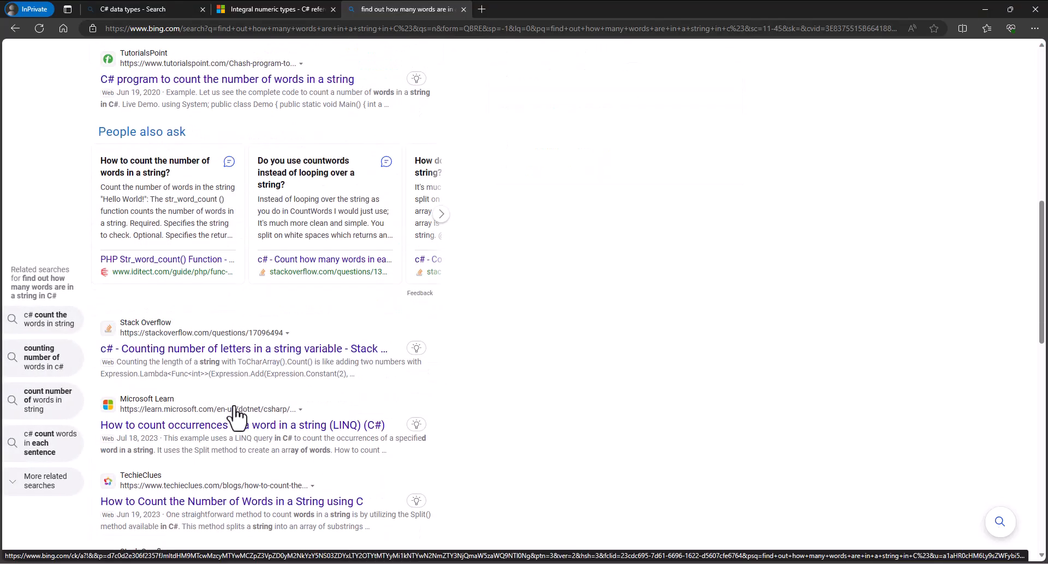
mouse_move(149, 455)
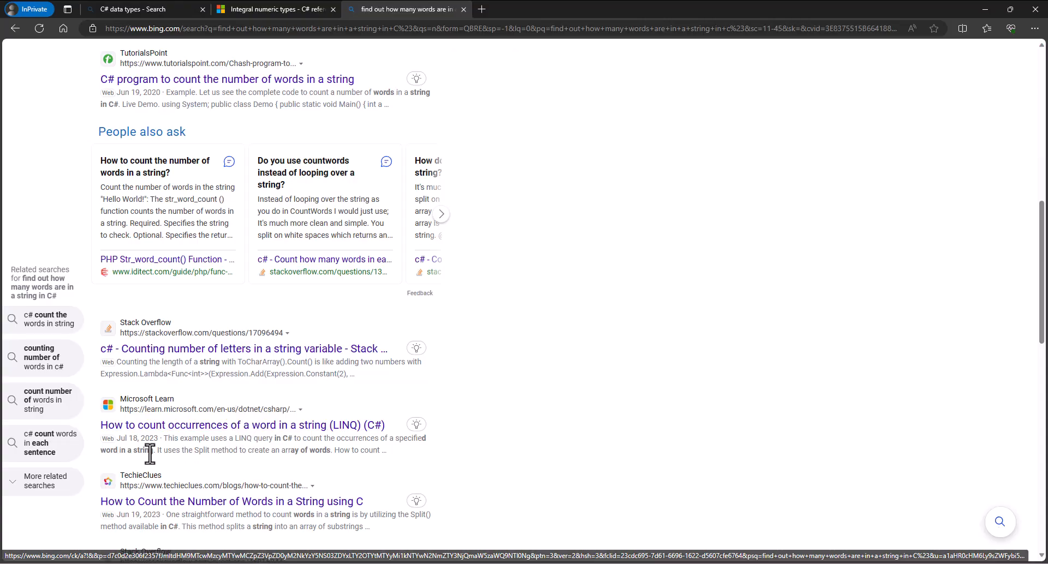
mouse_move(185, 454)
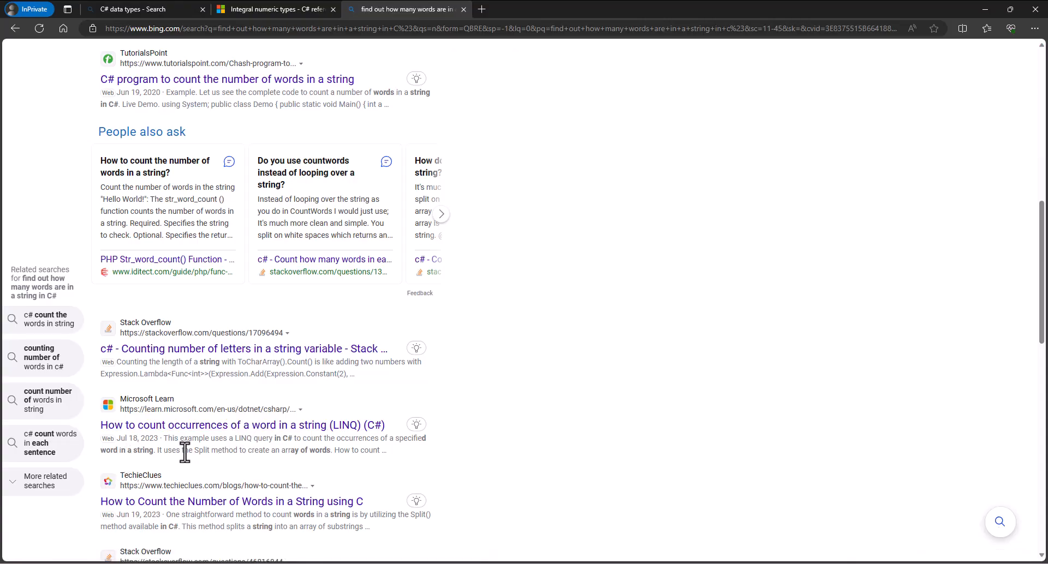
mouse_move(291, 449)
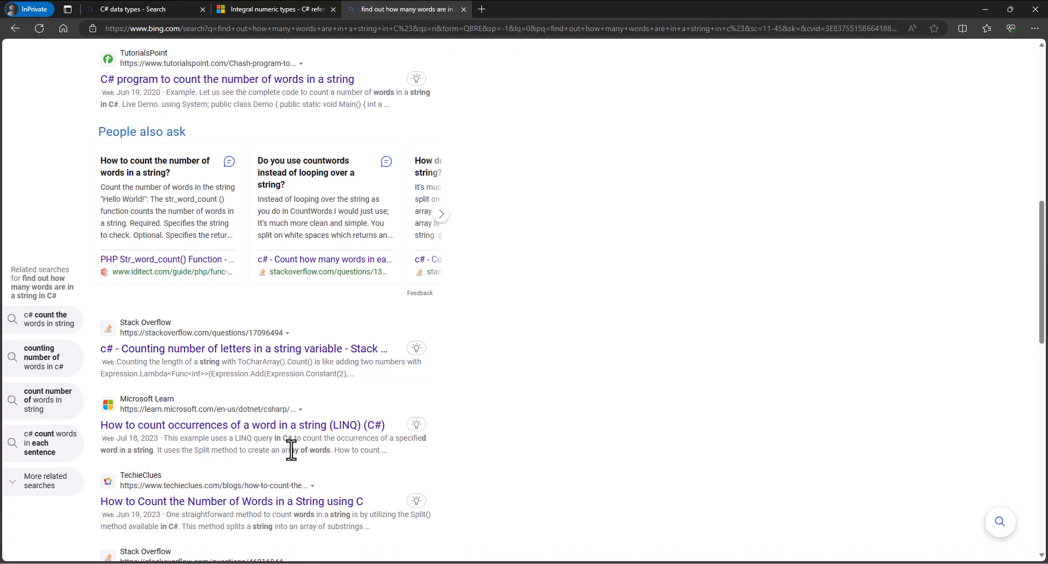
mouse_move(240, 434)
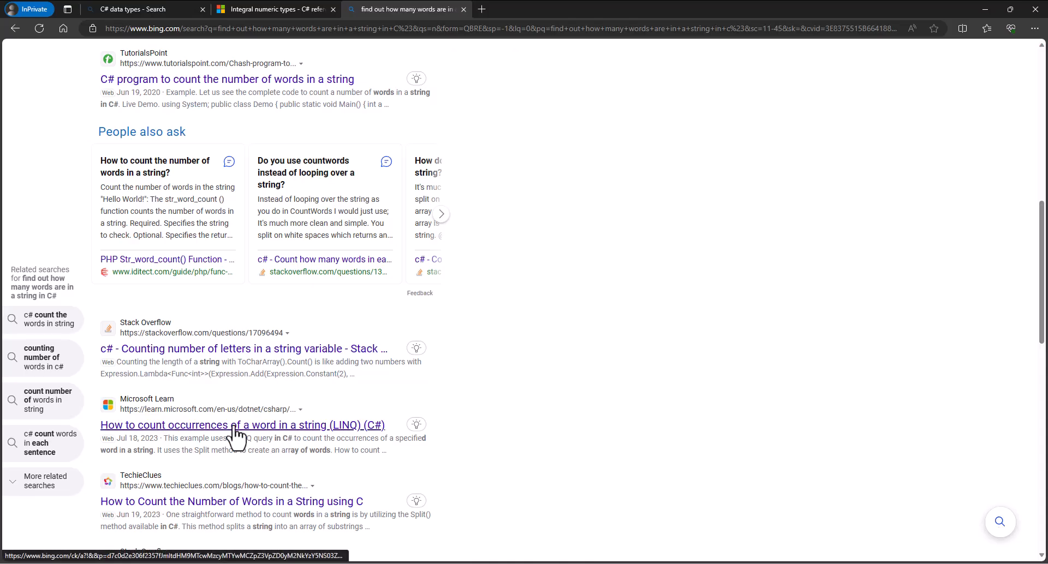
mouse_move(308, 448)
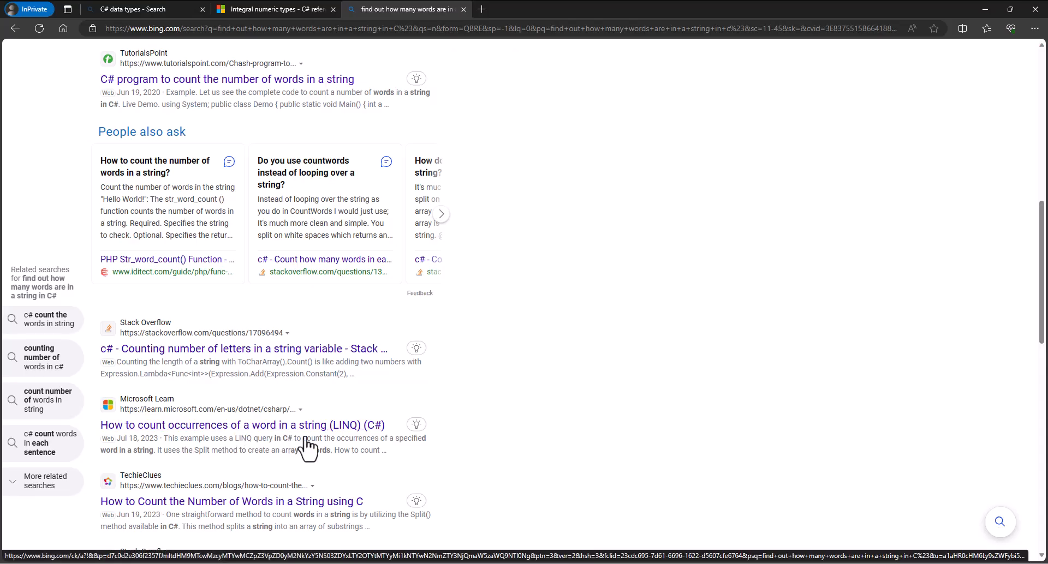
mouse_move(949, 18)
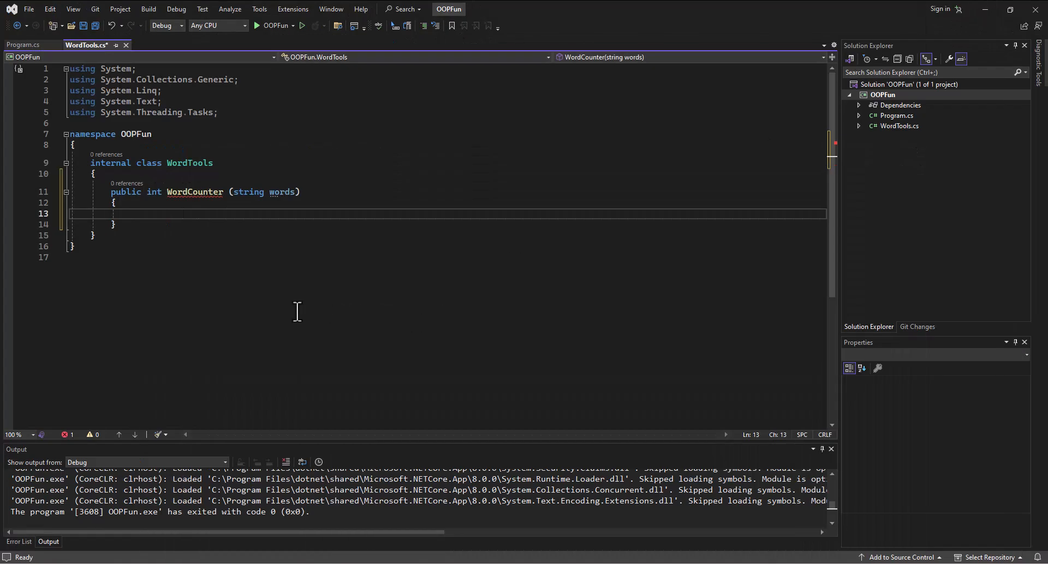
mouse_move(275, 193)
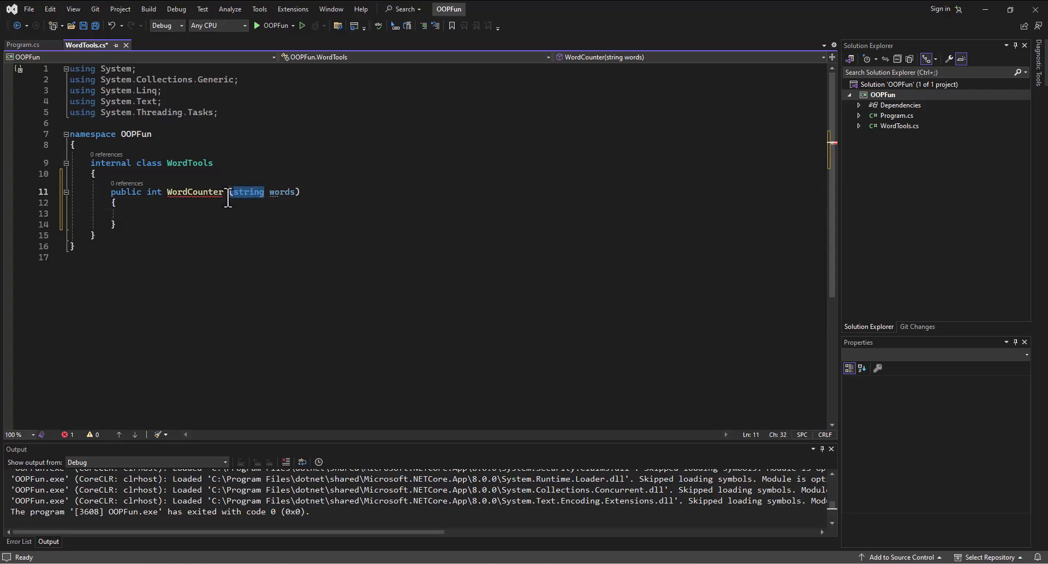
mouse_move(250, 192)
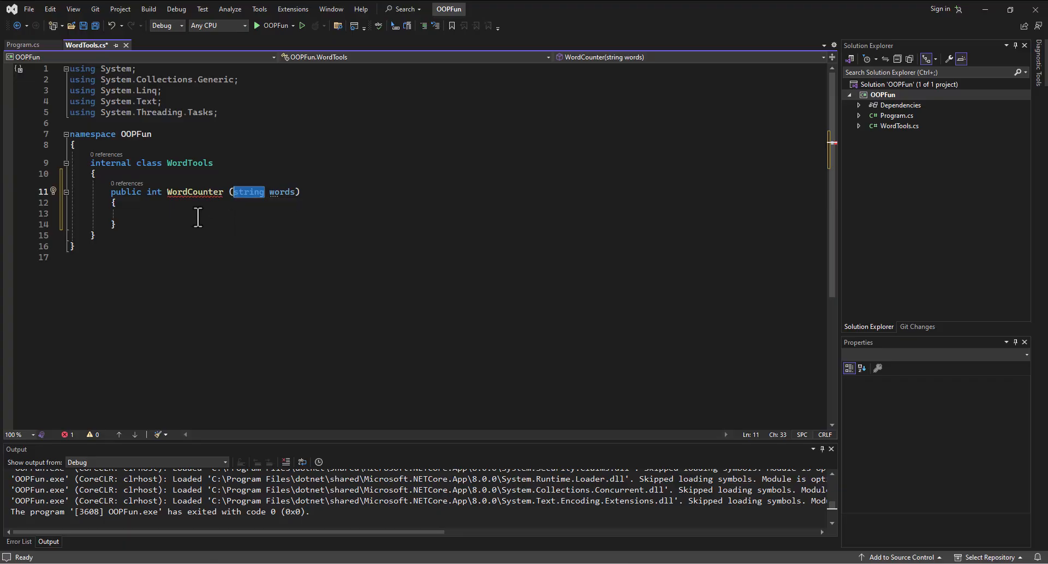
Write 'string[] individualWords = words.Split' inside WordCounter.
left_click(197, 214)
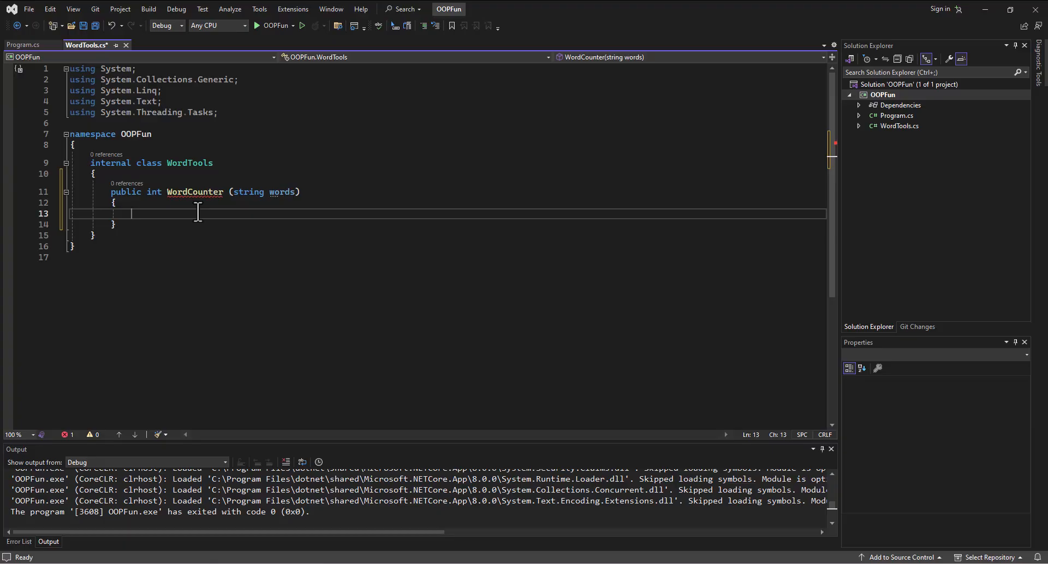
type("string[] wordsArray = words.Split (' ');")
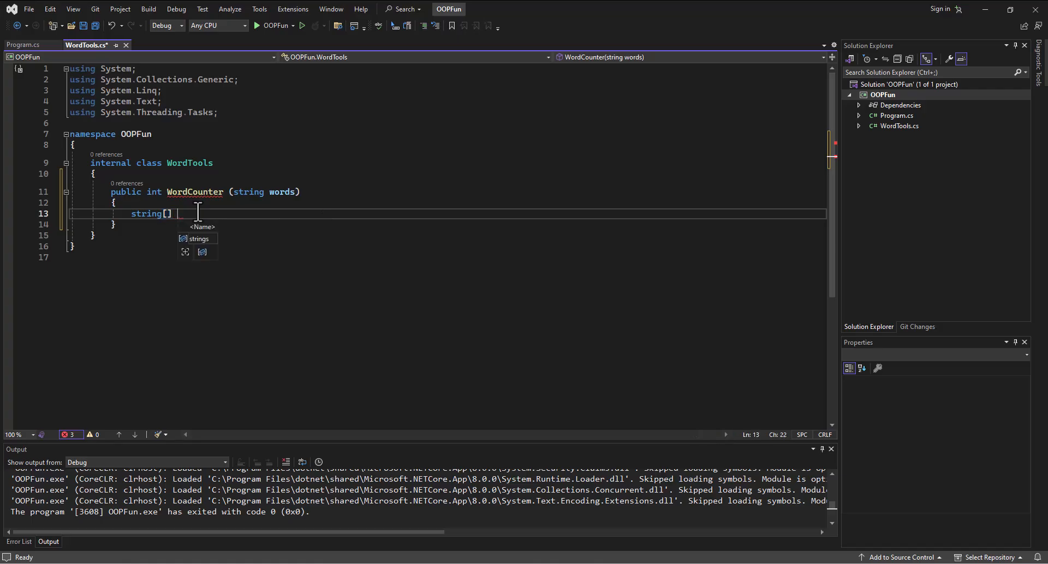
type("individualWords")
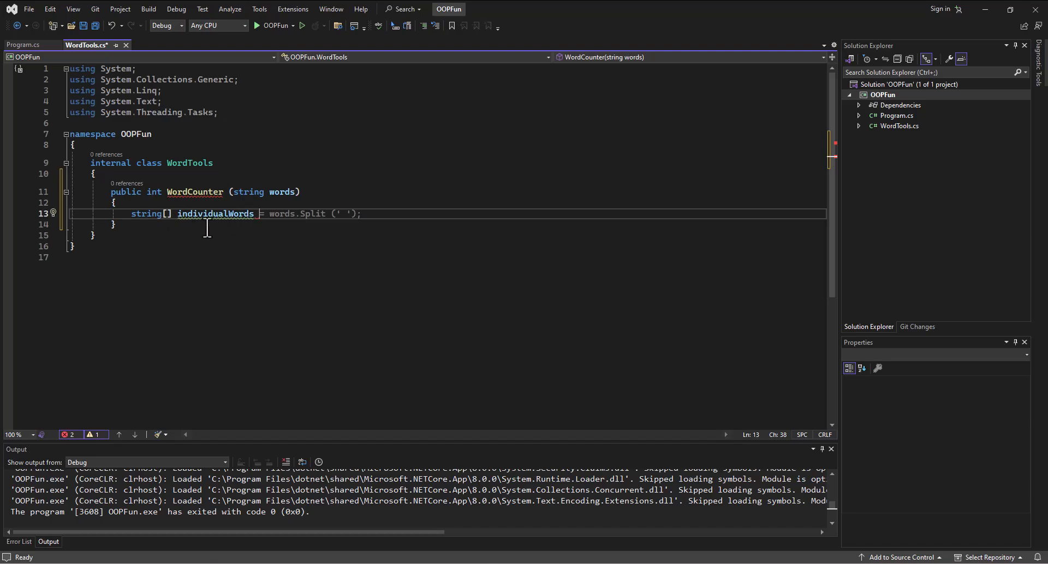
mouse_move(185, 221)
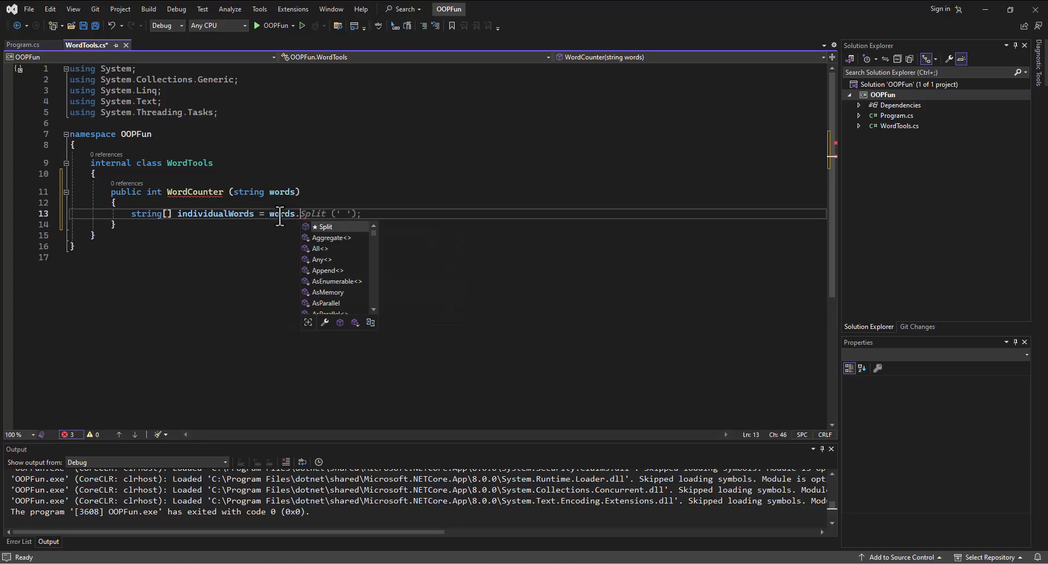
type("Split();")
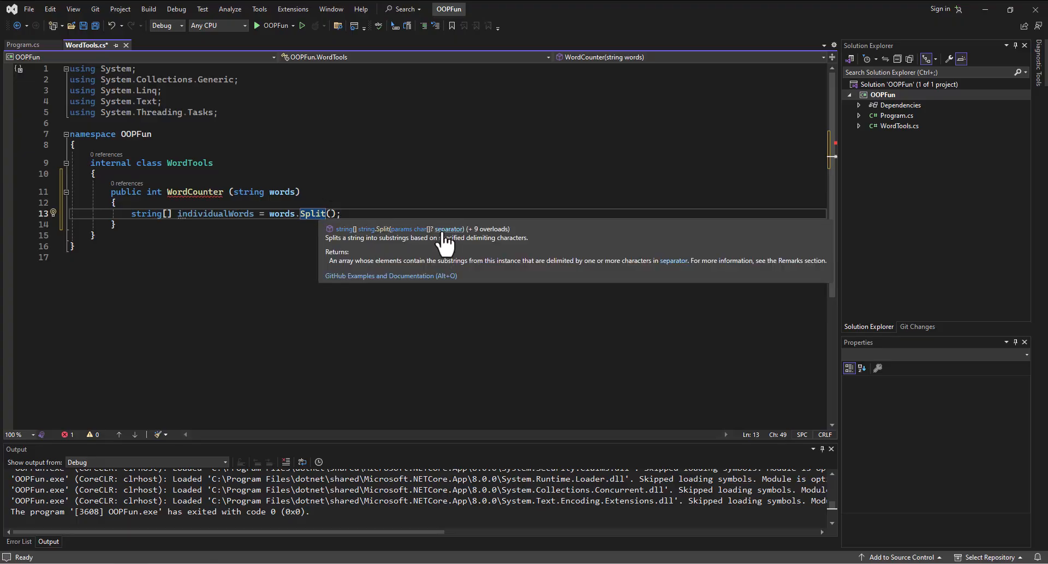
mouse_move(428, 241)
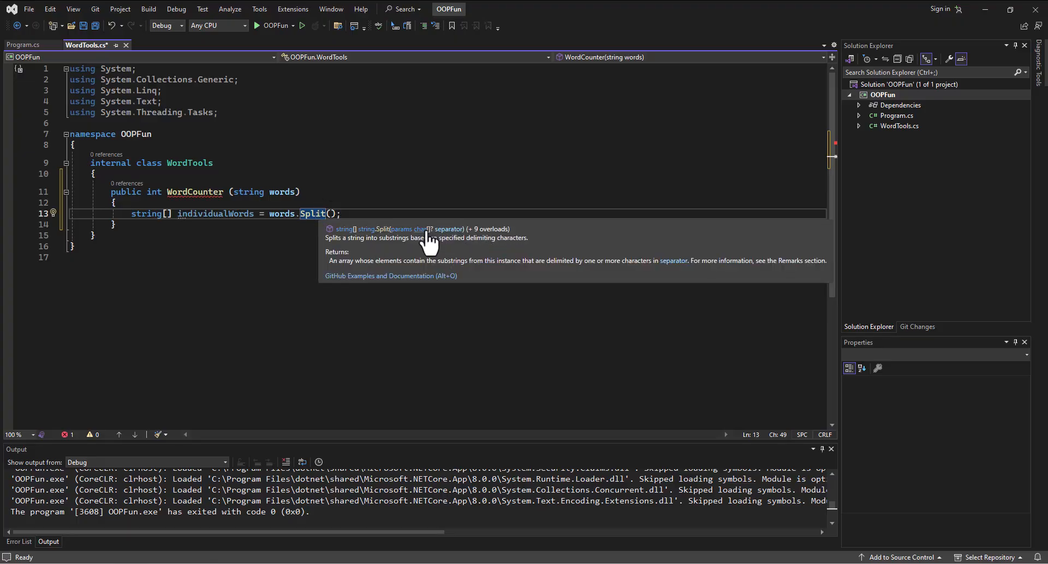
mouse_move(444, 240)
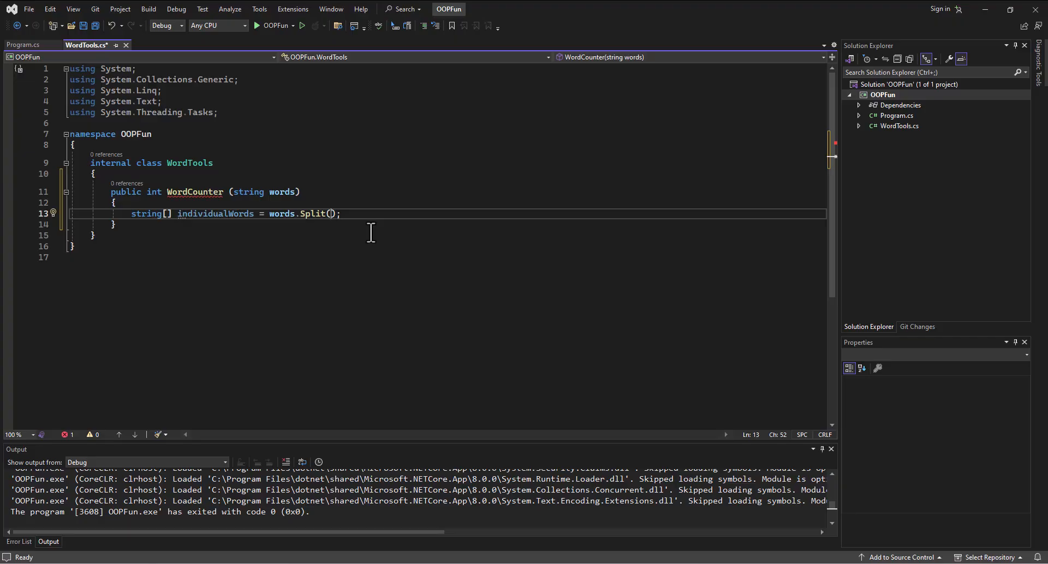
Pass " " to Split so the line reads words.Split(" ");.
type("\"\"")
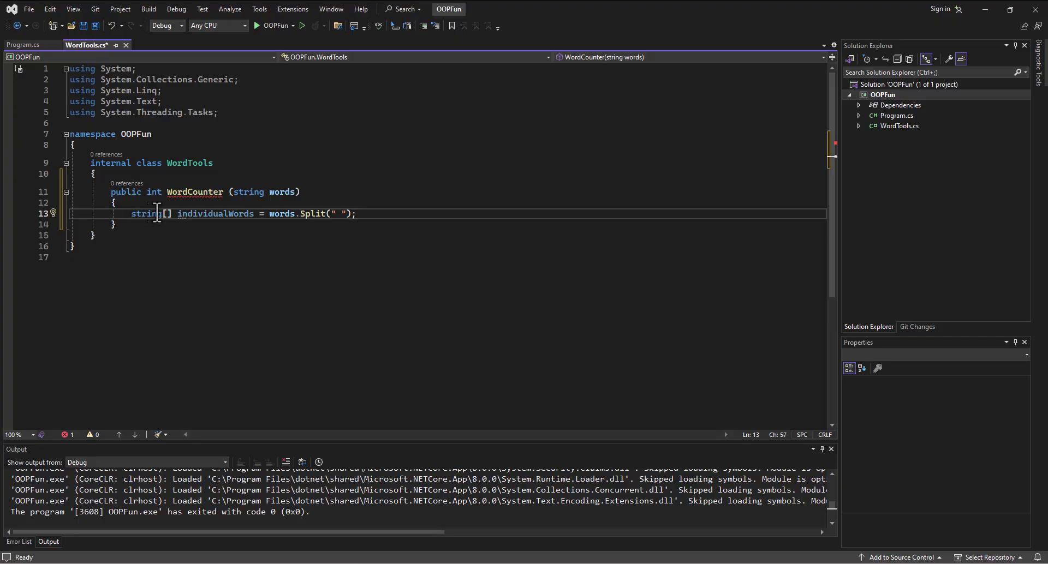
mouse_move(143, 214)
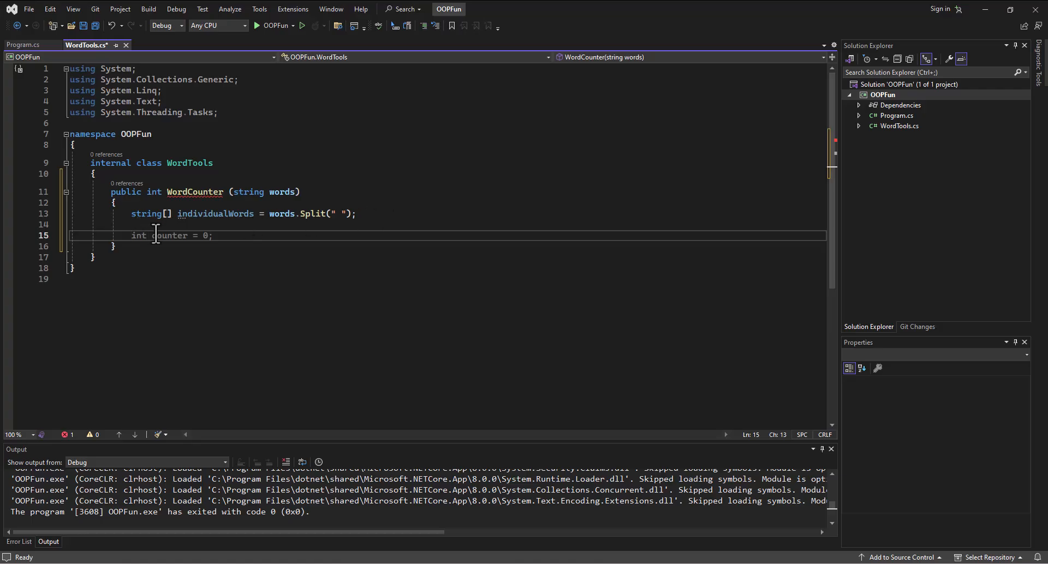
Add an individualWords.Length; statement on line 15 below the Split.
type("individual")
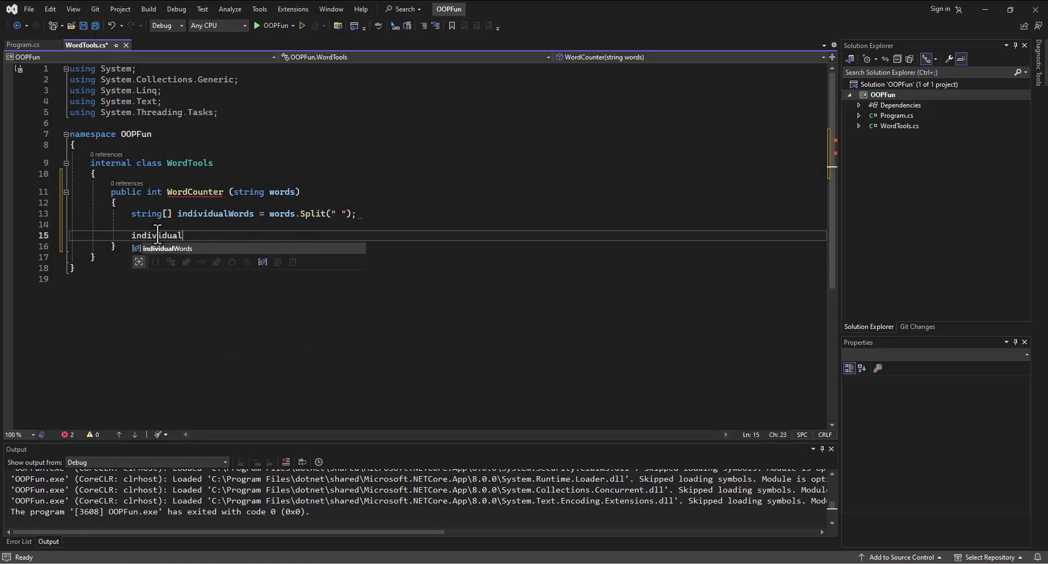
type("Words(length")
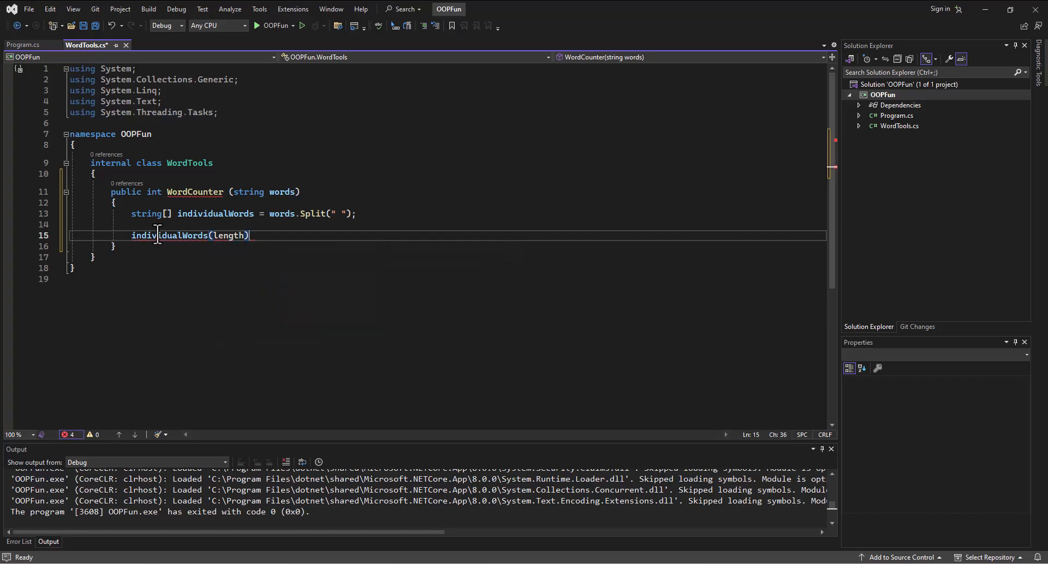
type(";")
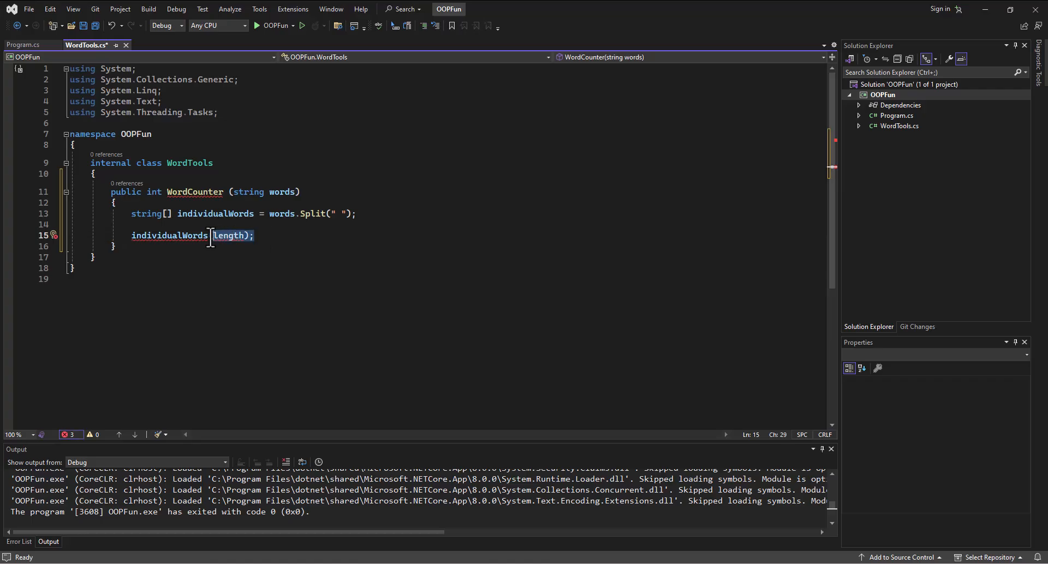
type(".")
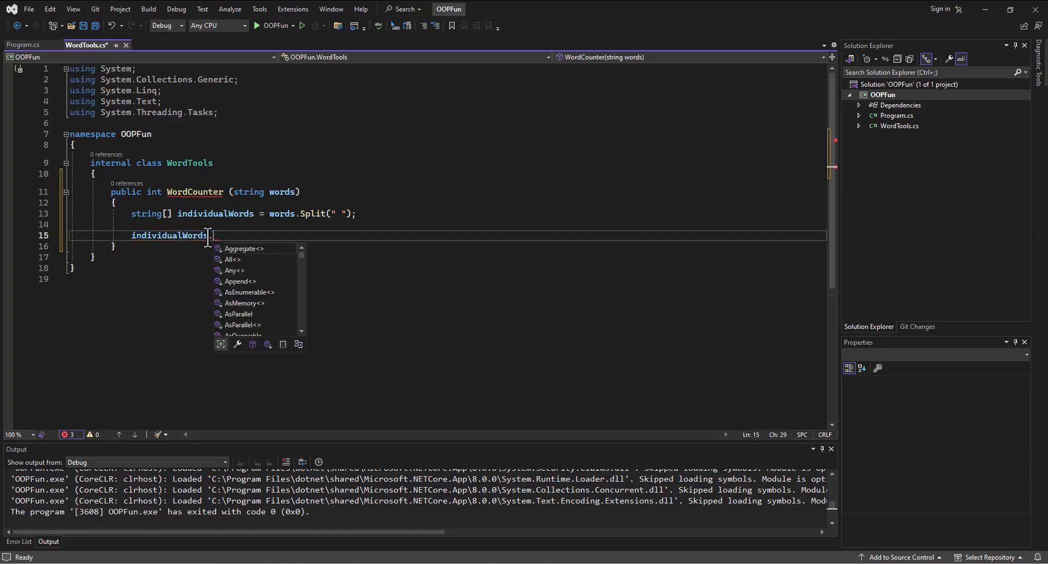
type("Length = 0;")
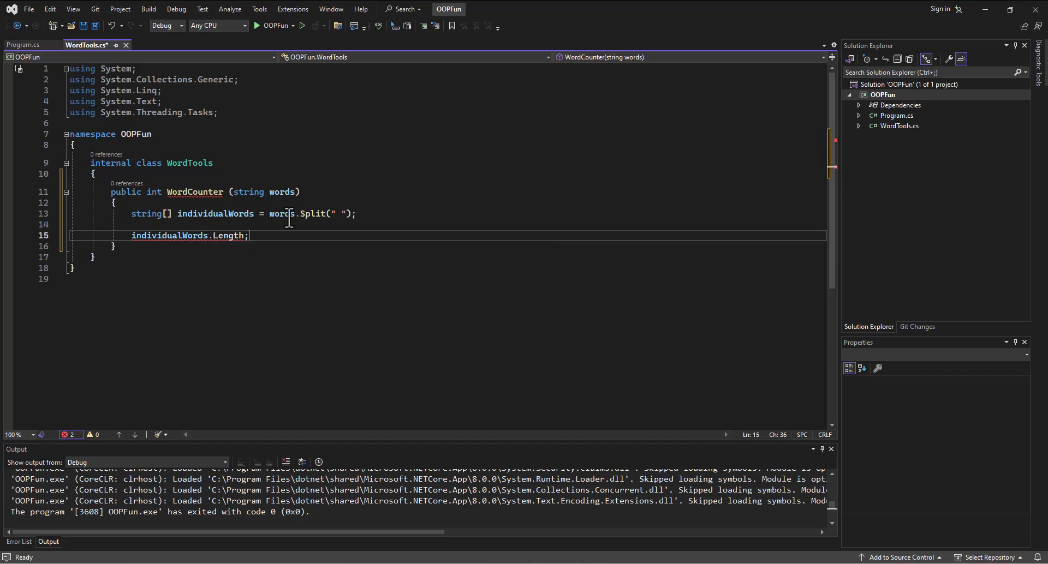
mouse_move(145, 214)
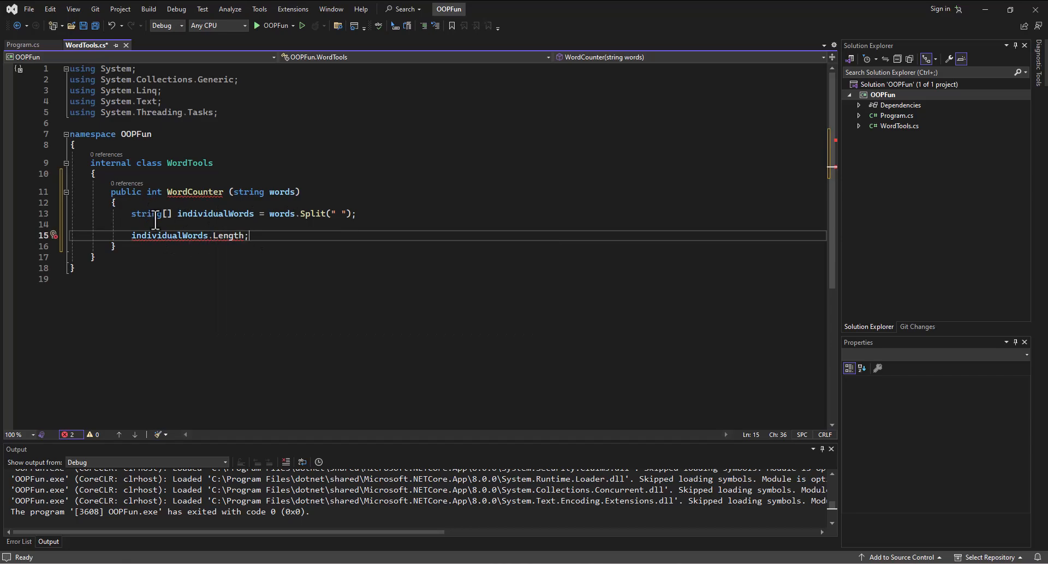
mouse_move(248, 281)
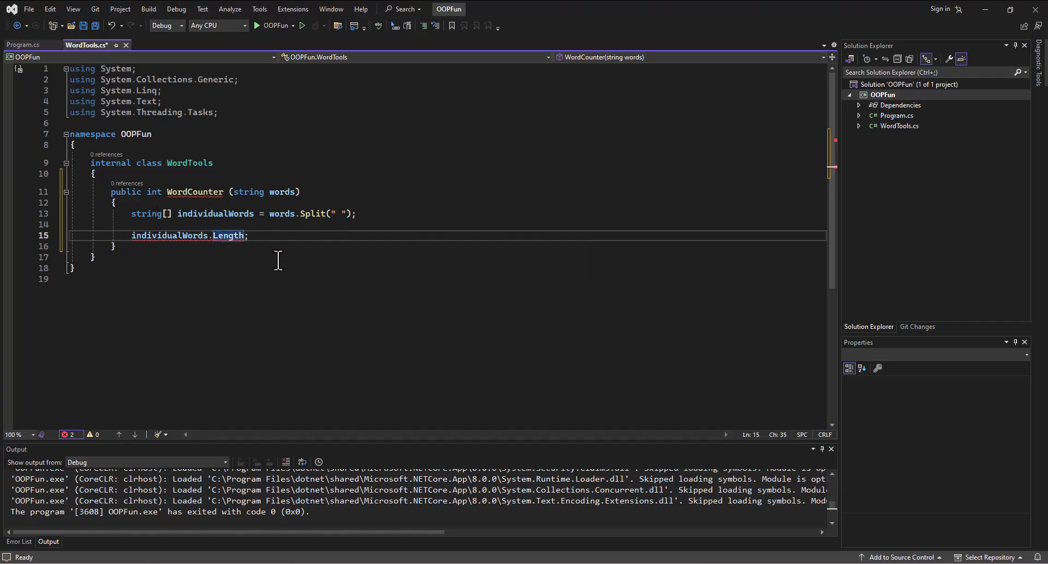
type("()")
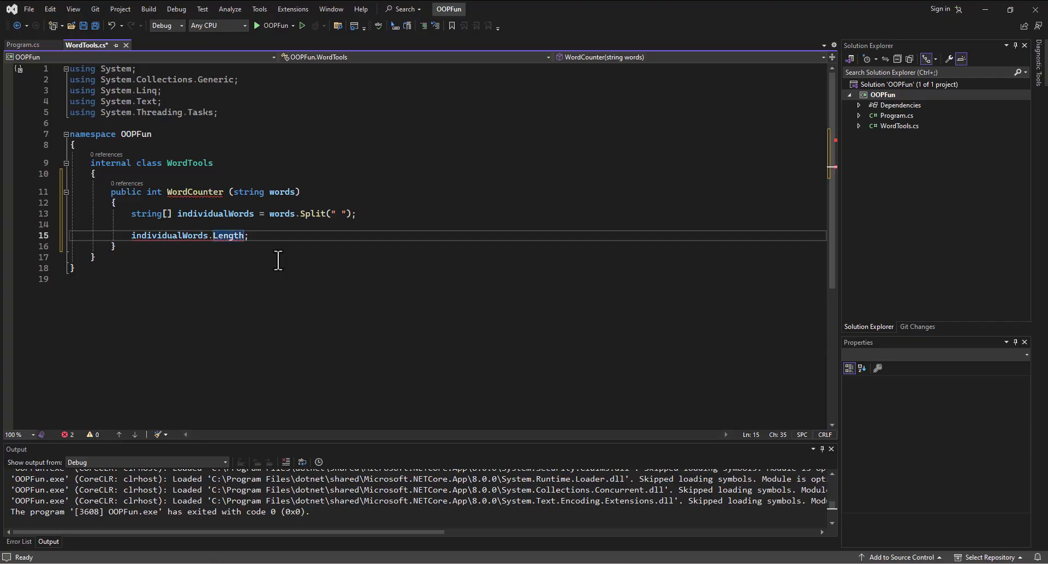
left_click(231, 235)
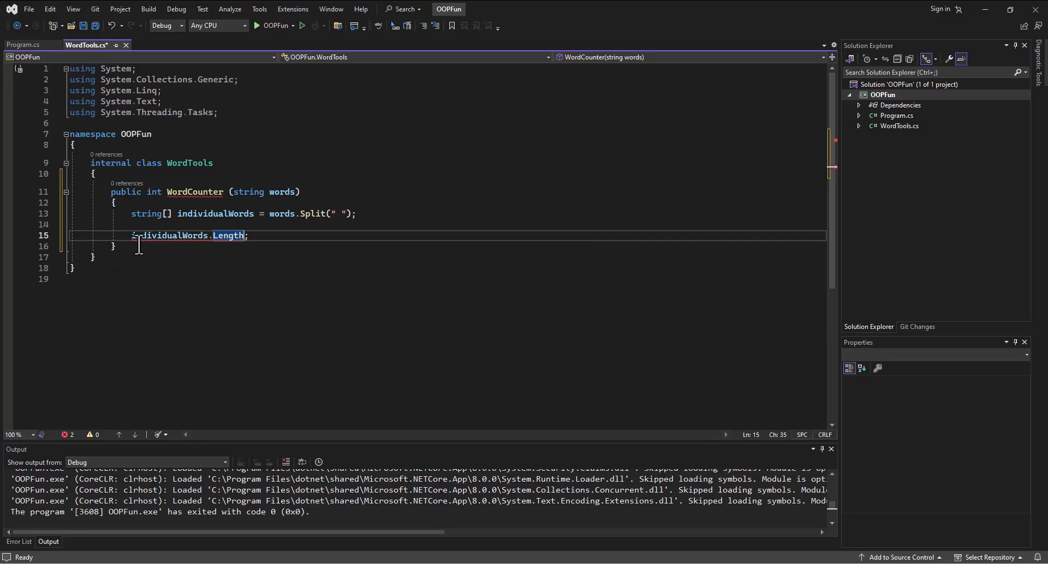
mouse_move(160, 236)
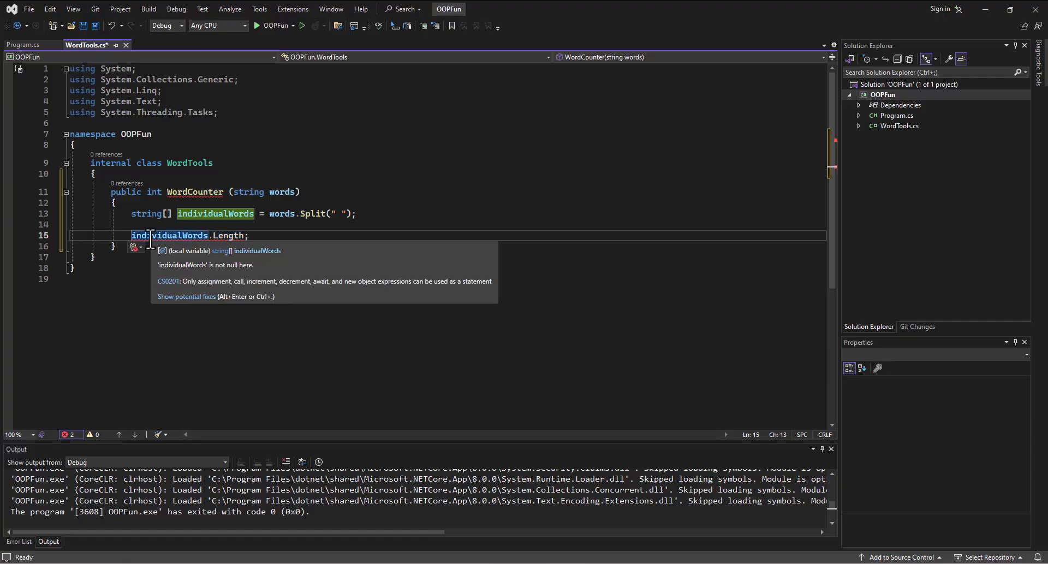
Wrap the line as return(individualWords.Length); and open a blank line above the Split.
type("return(")
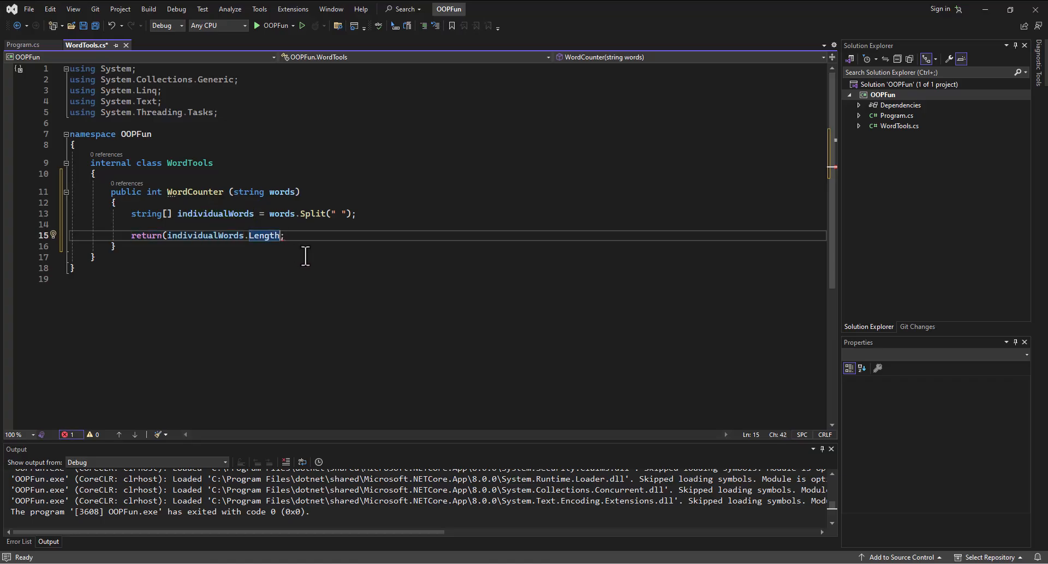
type(")")
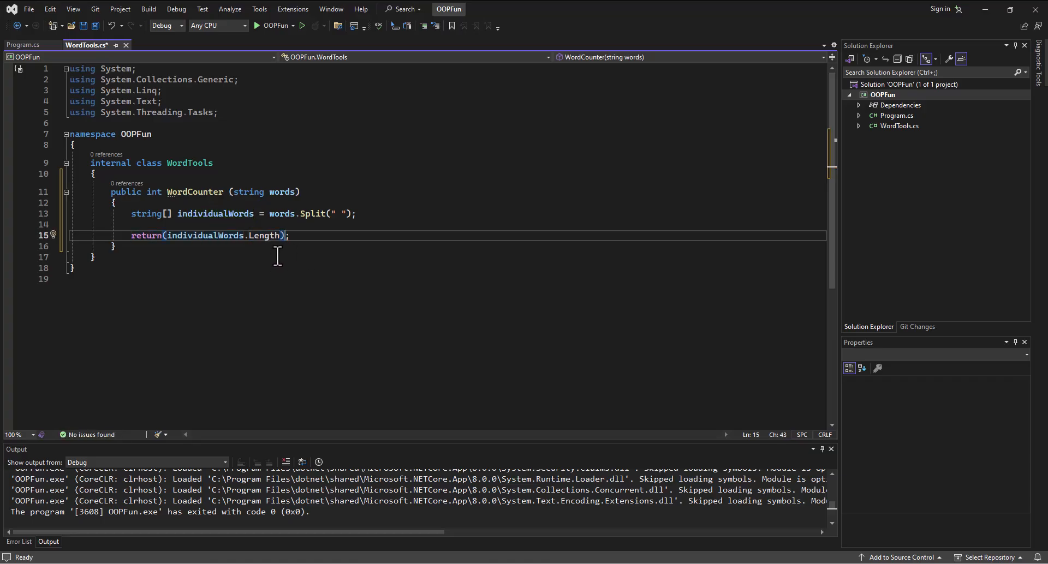
mouse_move(190, 221)
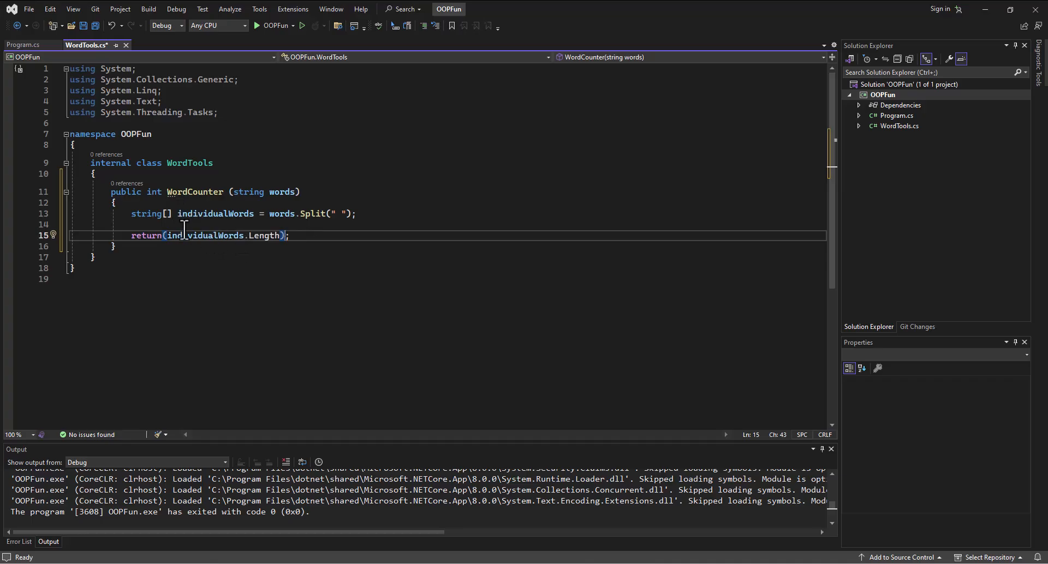
key("enter")
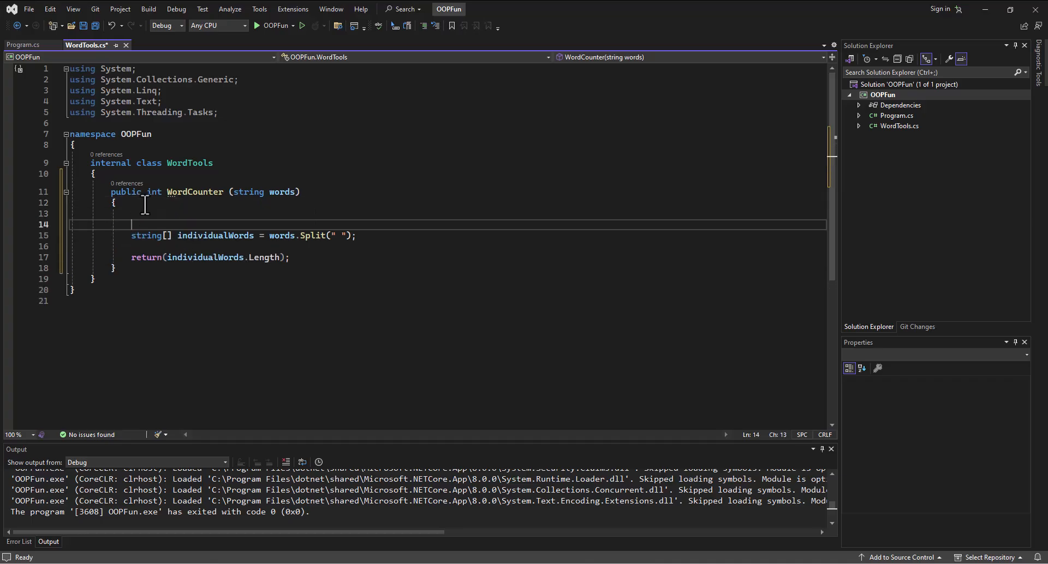
Declare int wordCount = 0; above the Split and begin typing 'wor' on a new line.
type("int counter = 0;")
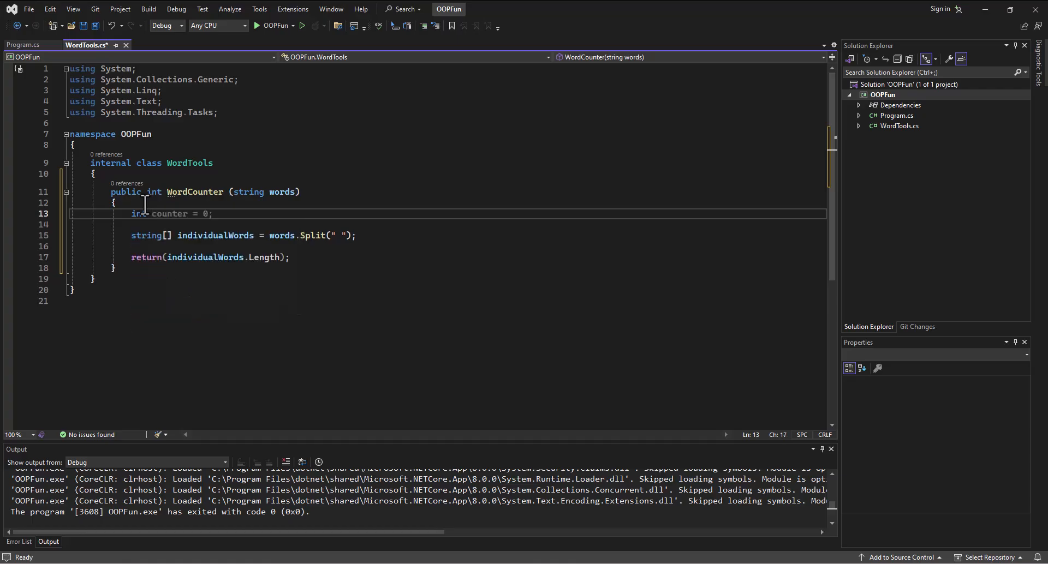
type("wordCount")
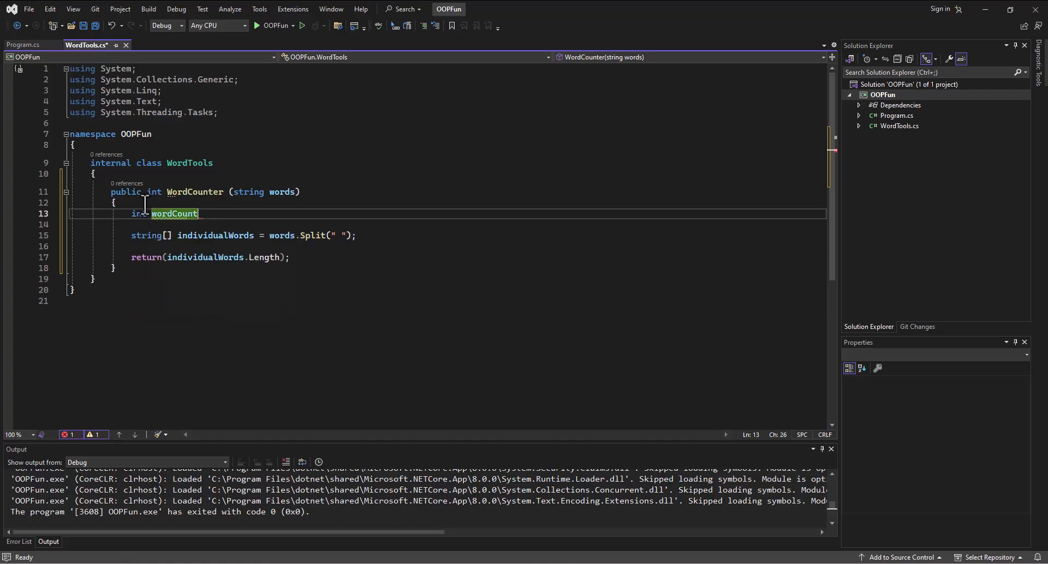
type("= 0;")
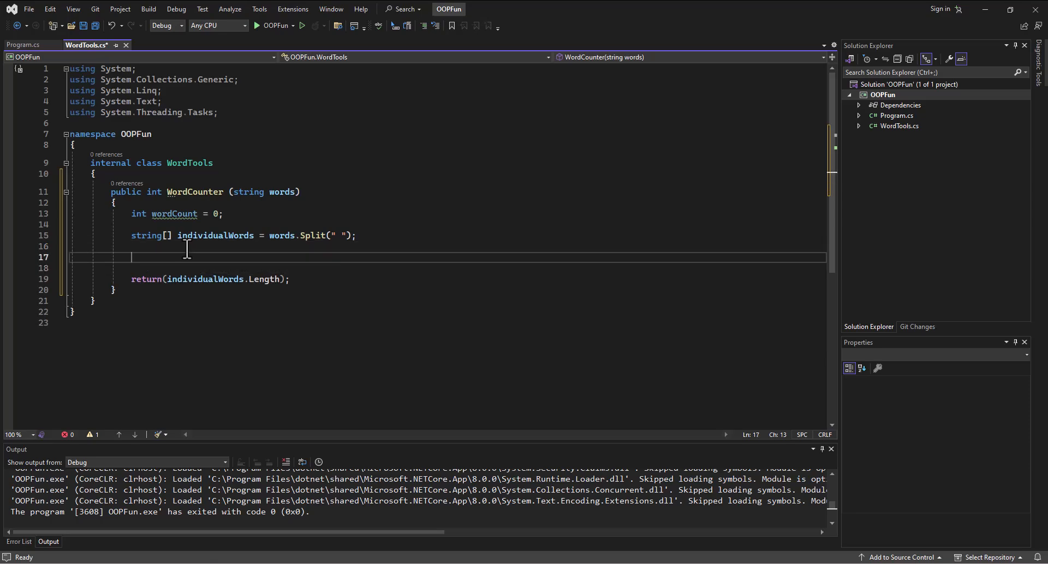
mouse_move(169, 292)
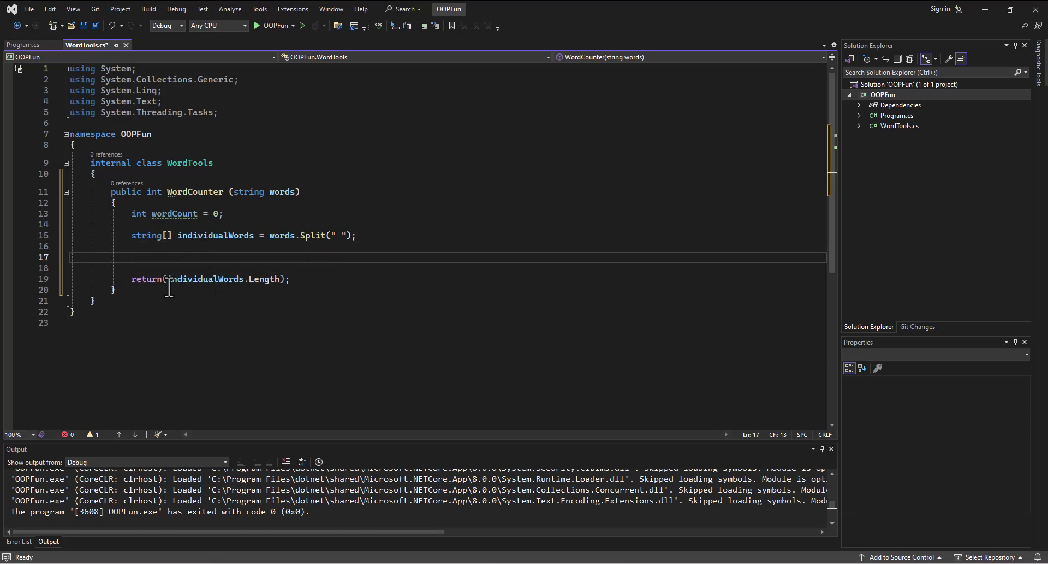
mouse_move(160, 261)
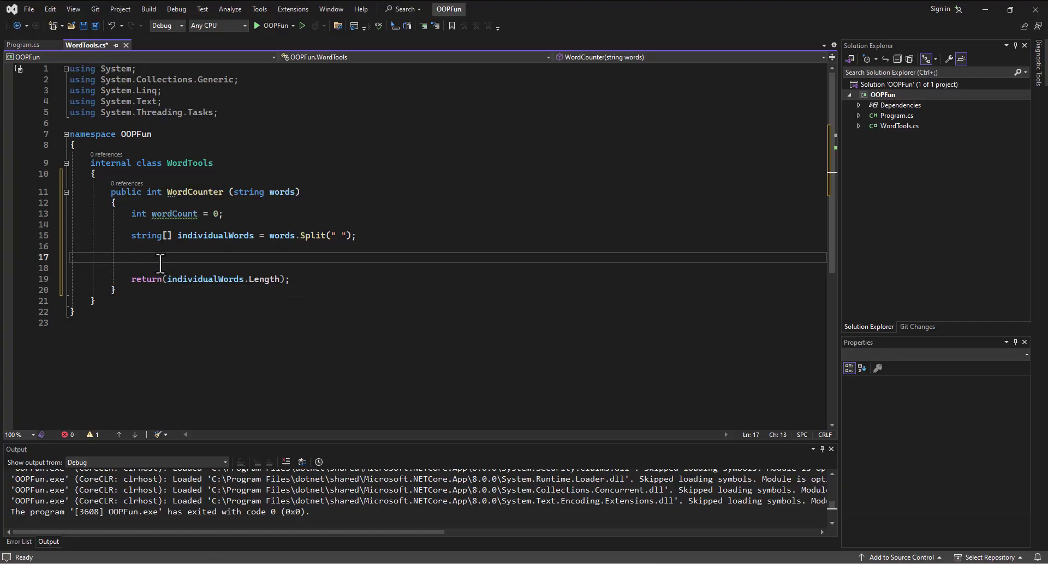
type("wor")
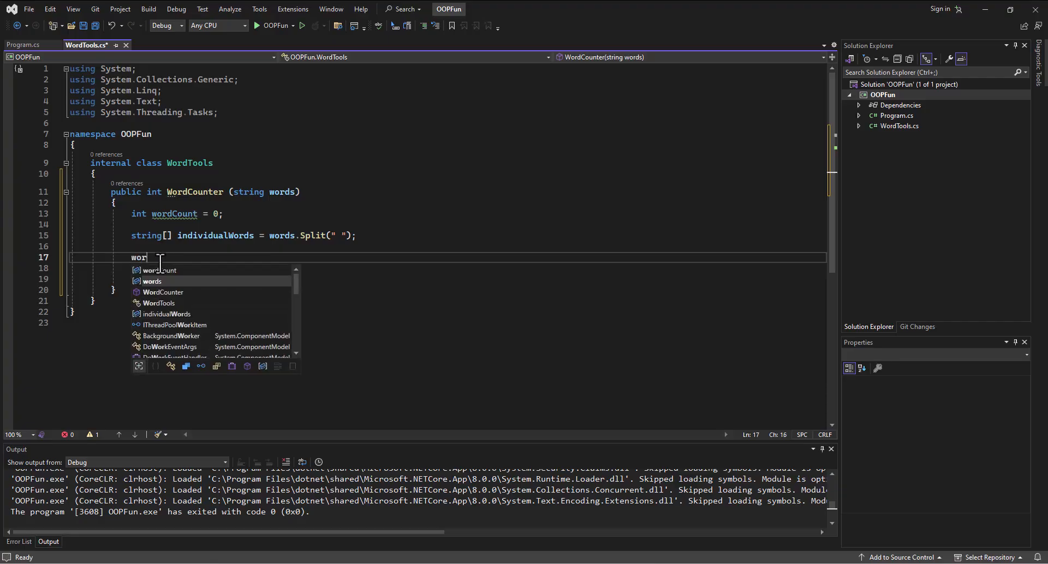